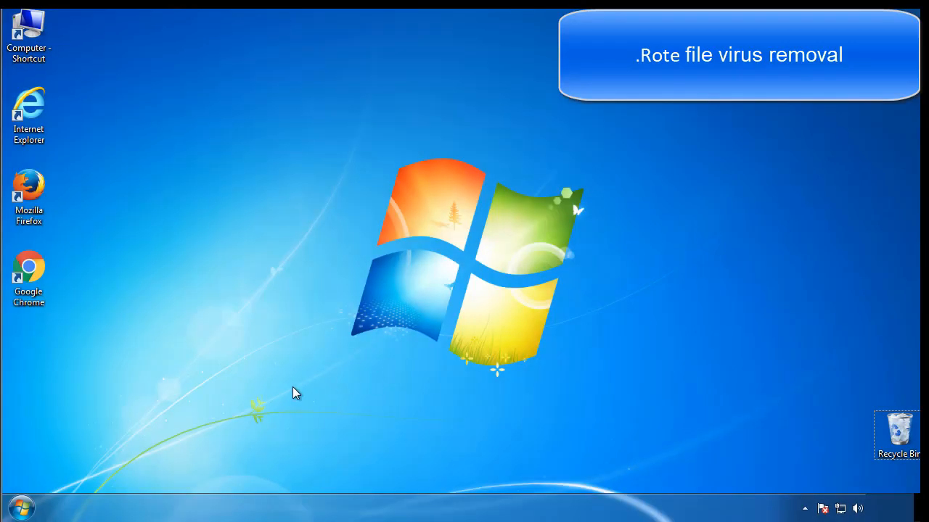
Launch msconfig, enable Safe boot (Minimal) on the Boot settings, apply and restart now.
click(20, 508)
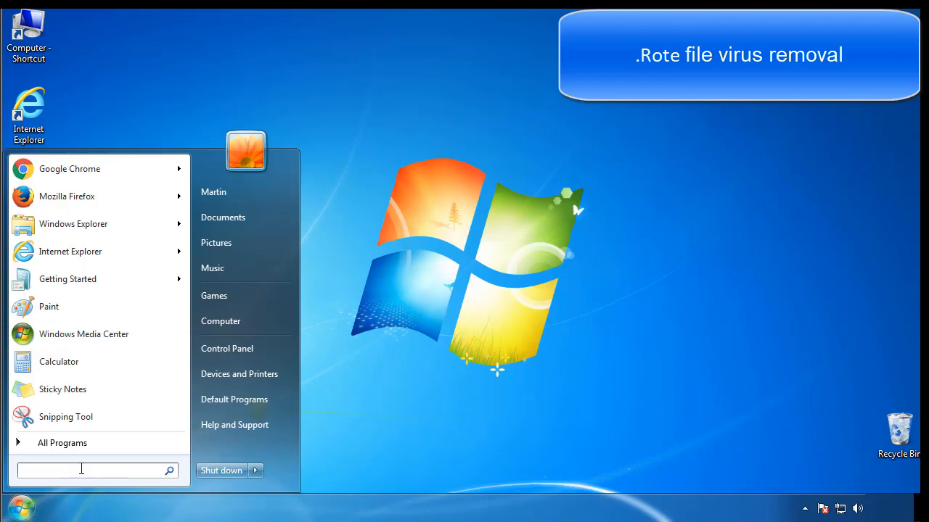
text(mscon)
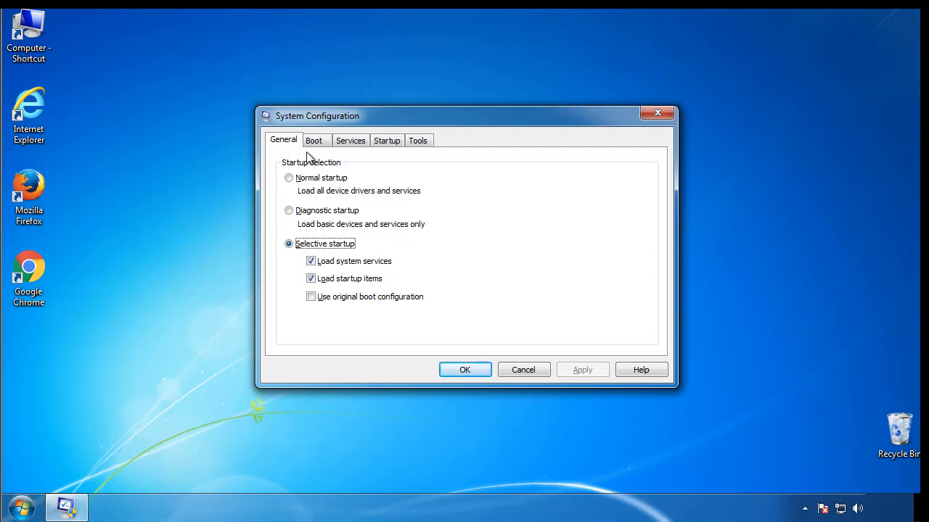
click(313, 139)
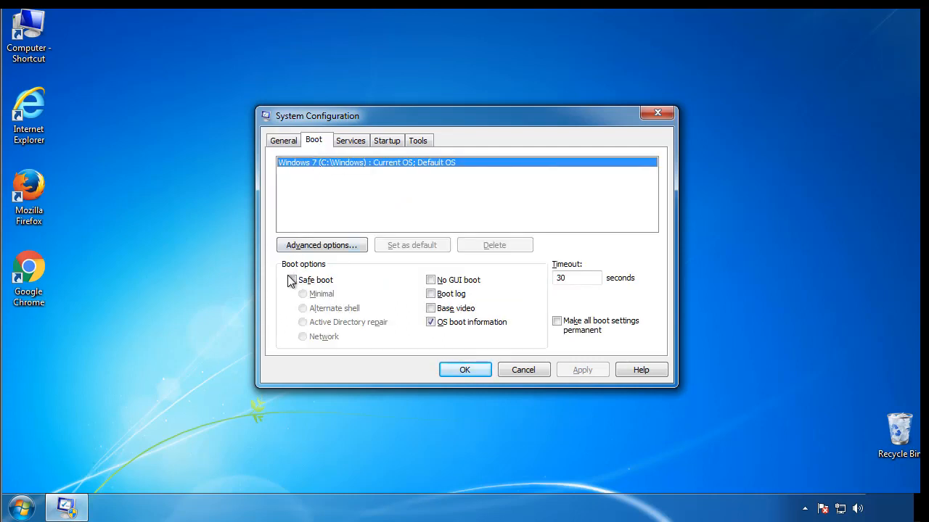
click(291, 280)
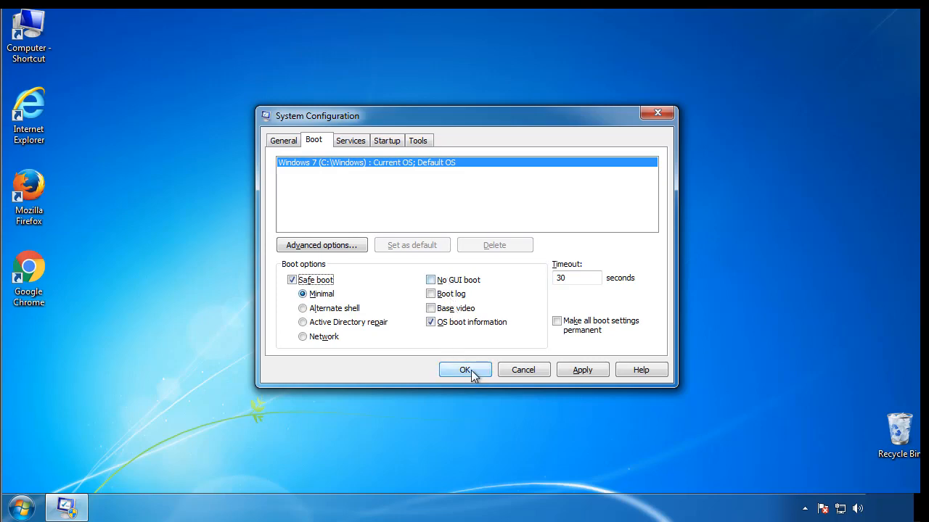
click(464, 370)
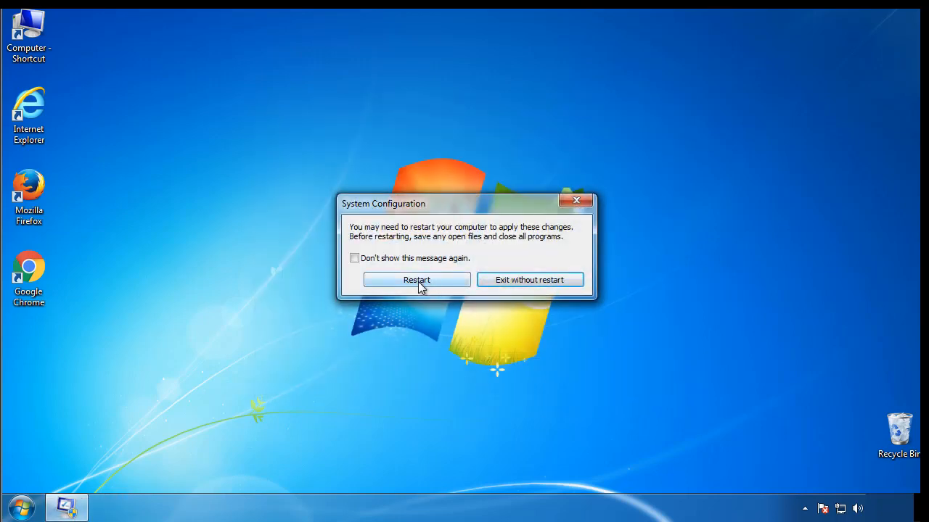
click(415, 280)
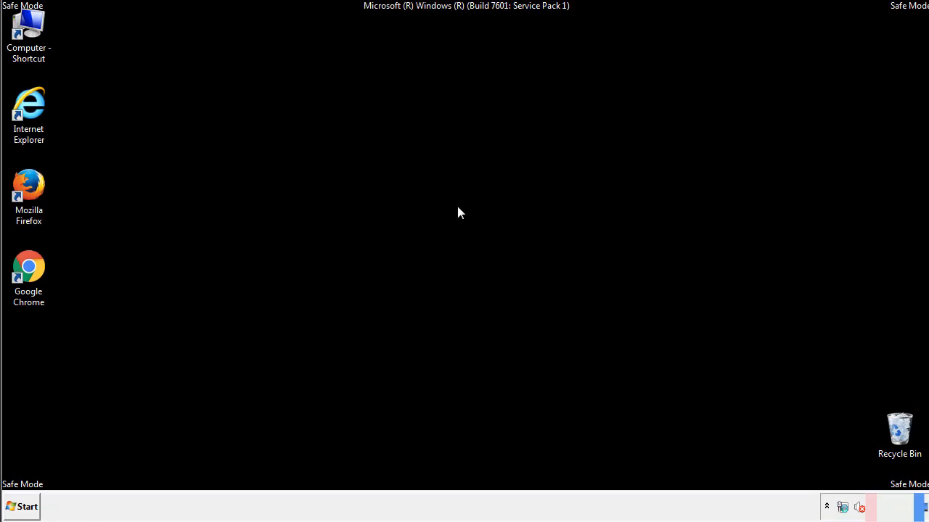
In Folder Options' View settings, choose 'Show hidden files, folders, and drives' and apply.
click(22, 506)
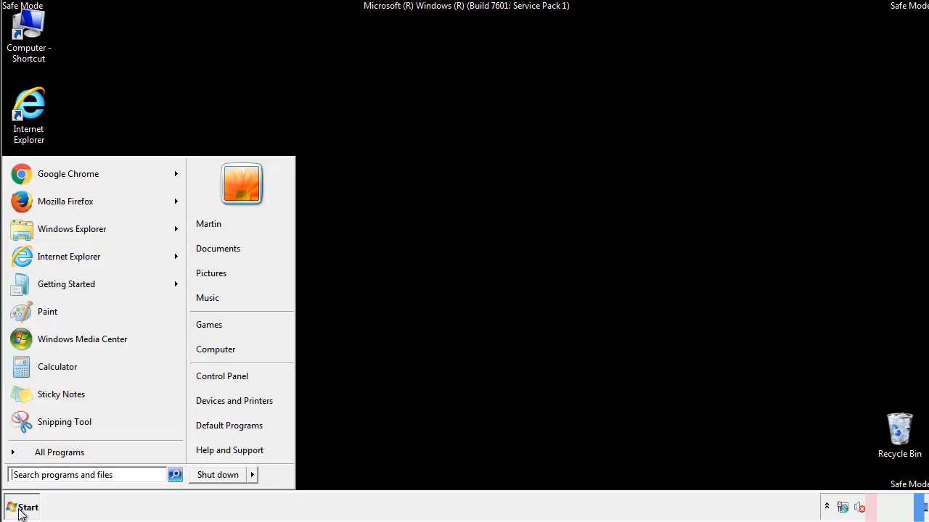
click(22, 508)
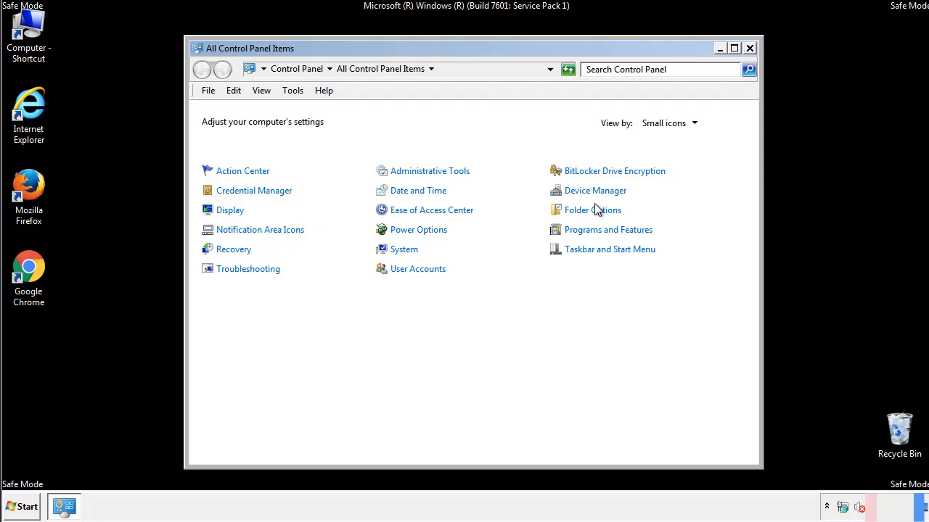
click(592, 209)
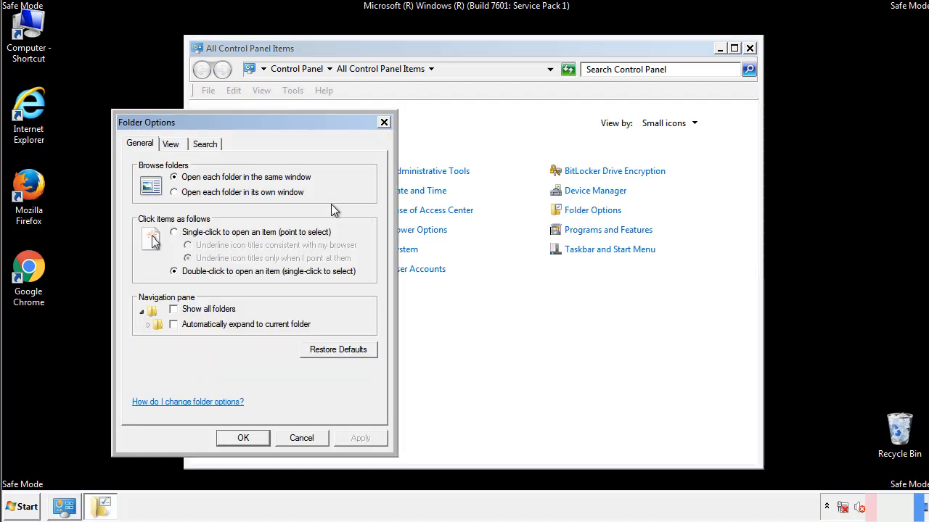
click(171, 144)
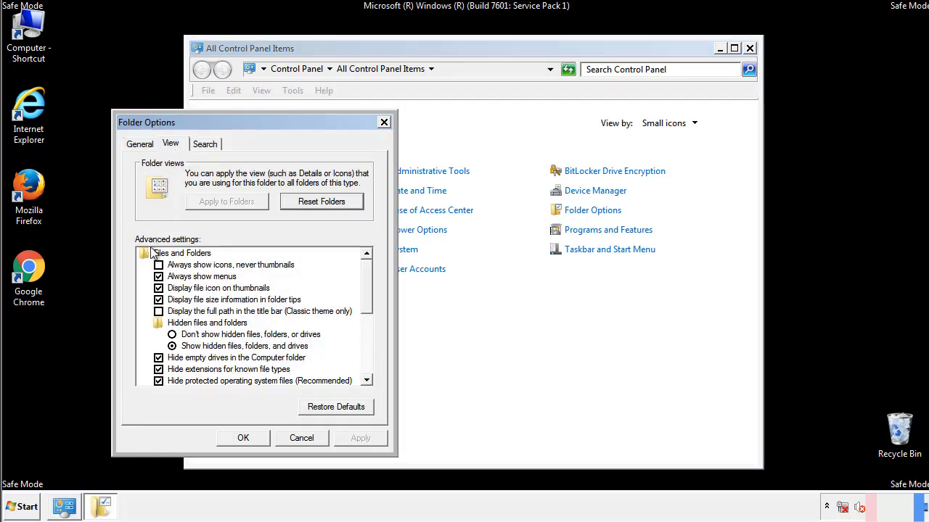
click(173, 345)
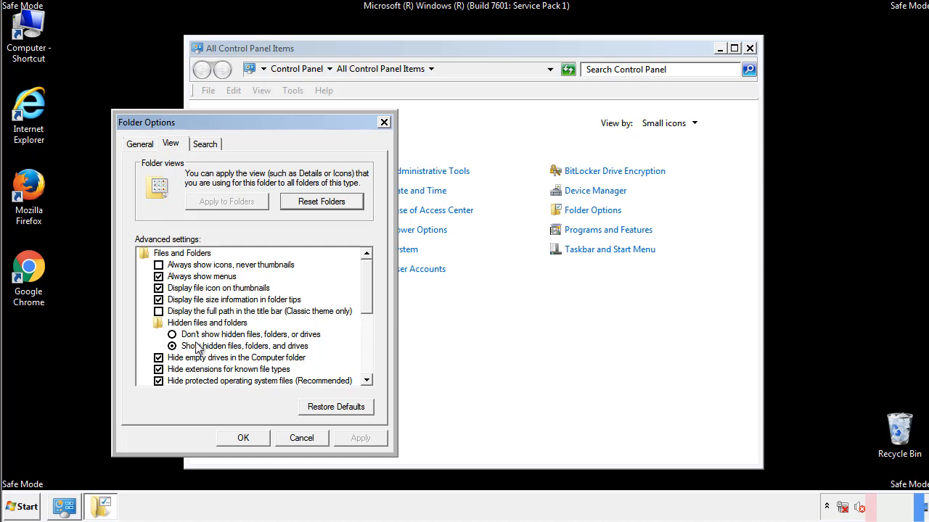
mouse_move(258, 355)
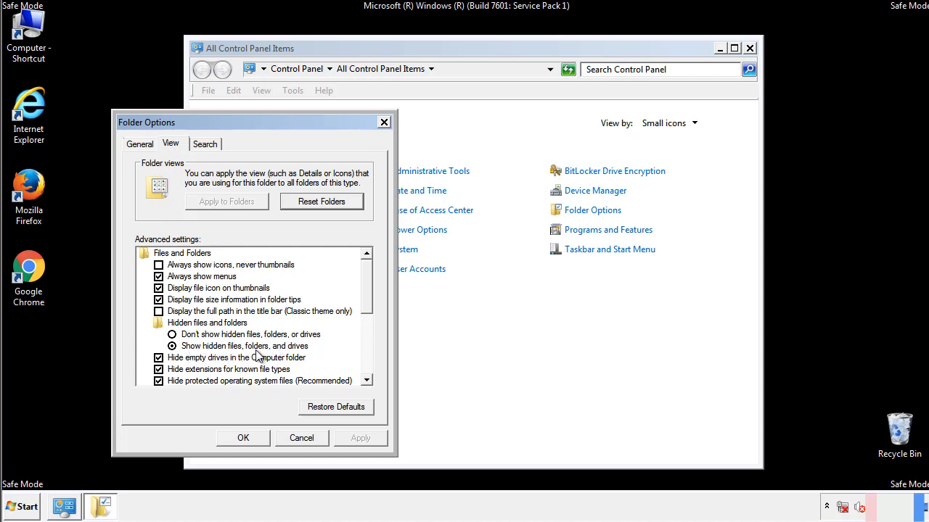
click(244, 438)
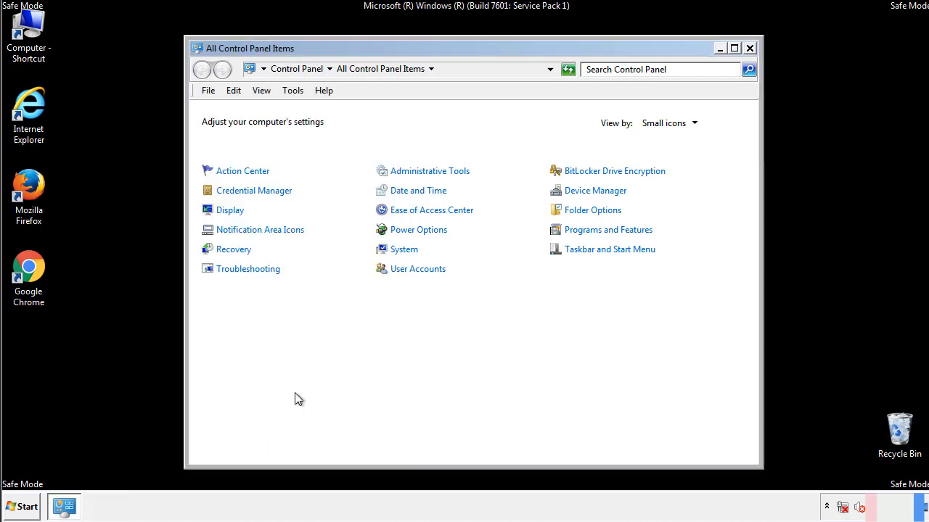
Browse from Computer into Local Disk (C:)\Windows\System32\drivers\etc where the hosts file sits.
click(749, 47)
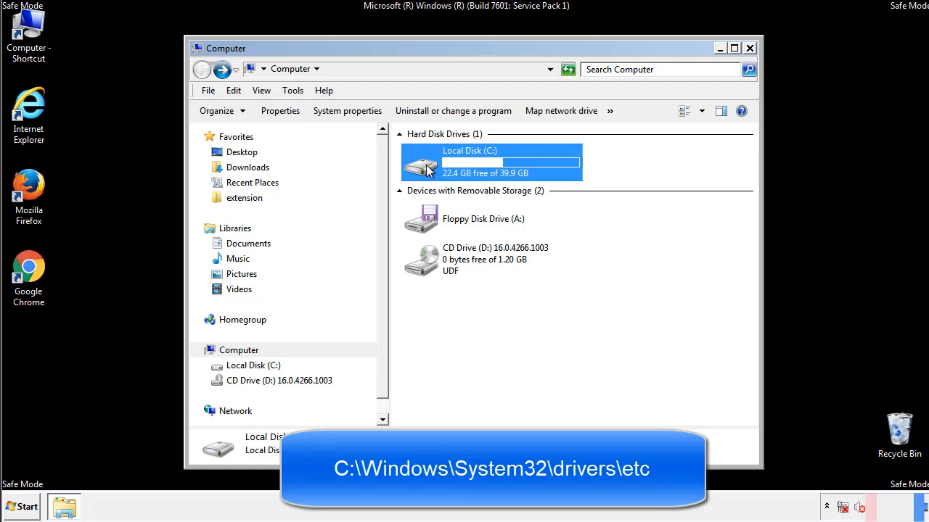
double_click(470, 162)
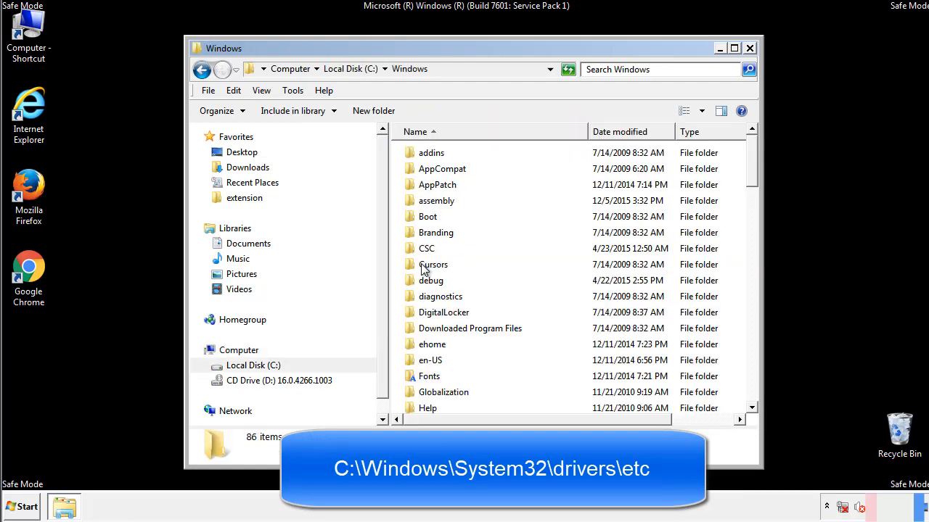
scroll(down, 3)
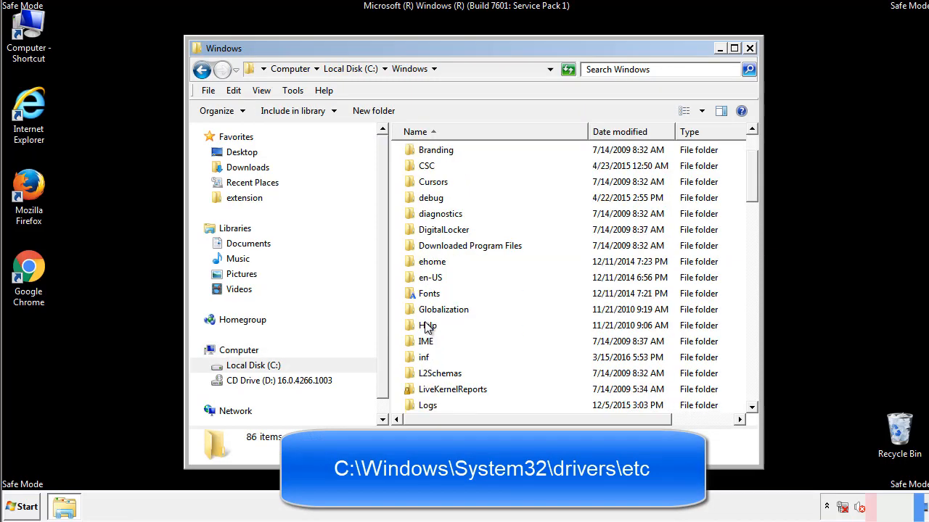
scroll(down, 3)
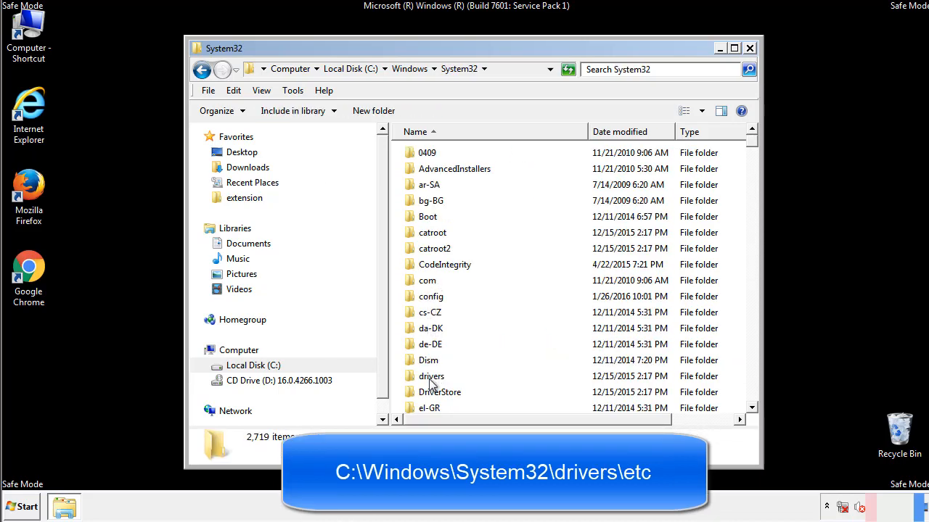
double_click(431, 376)
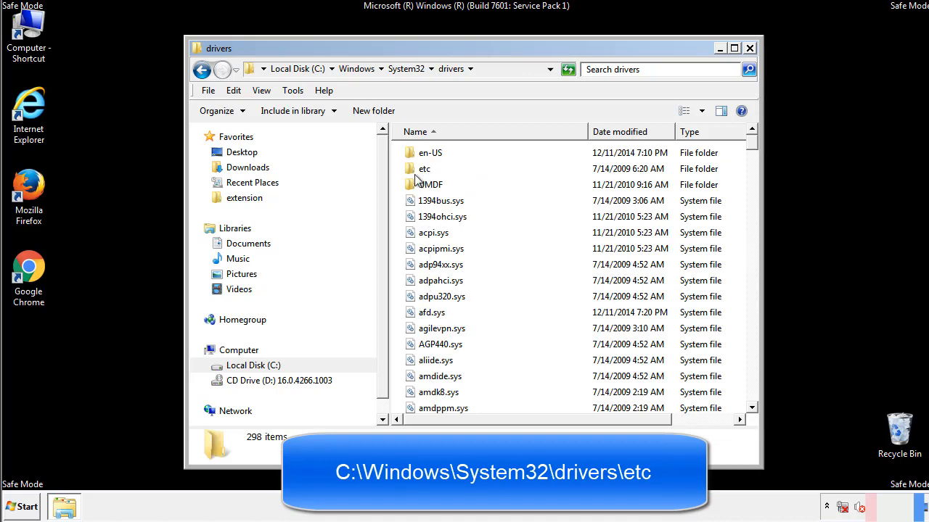
double_click(424, 169)
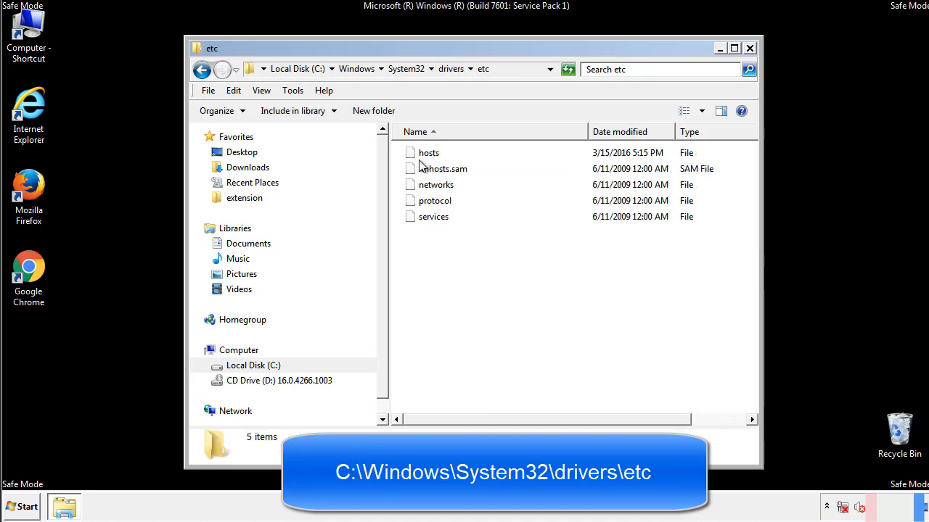
Edit hosts in Notepad, delete the four added IP-to-host lines, then close and save it.
double_click(428, 152)
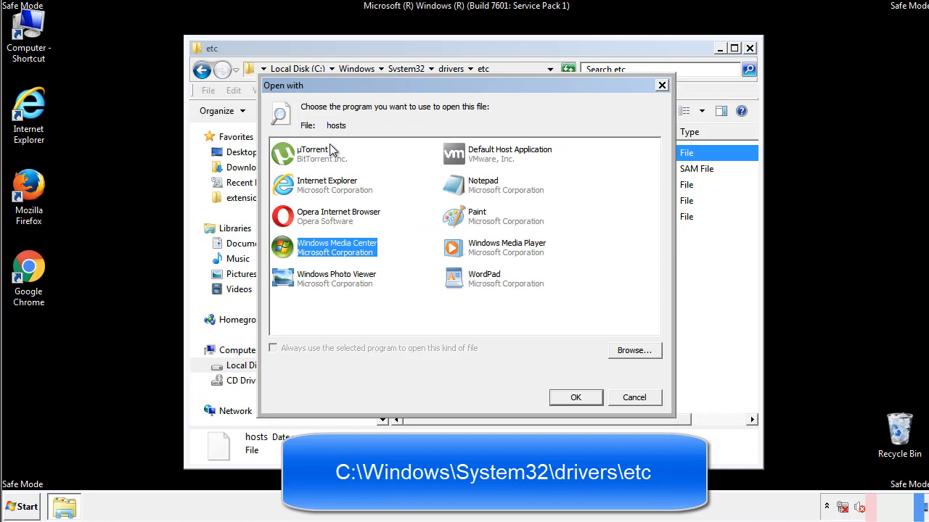
mouse_move(470, 192)
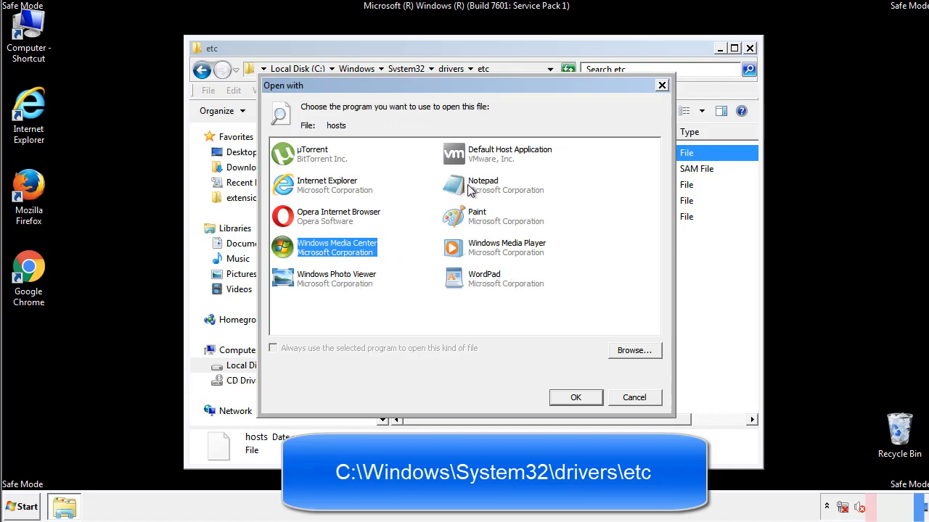
click(574, 397)
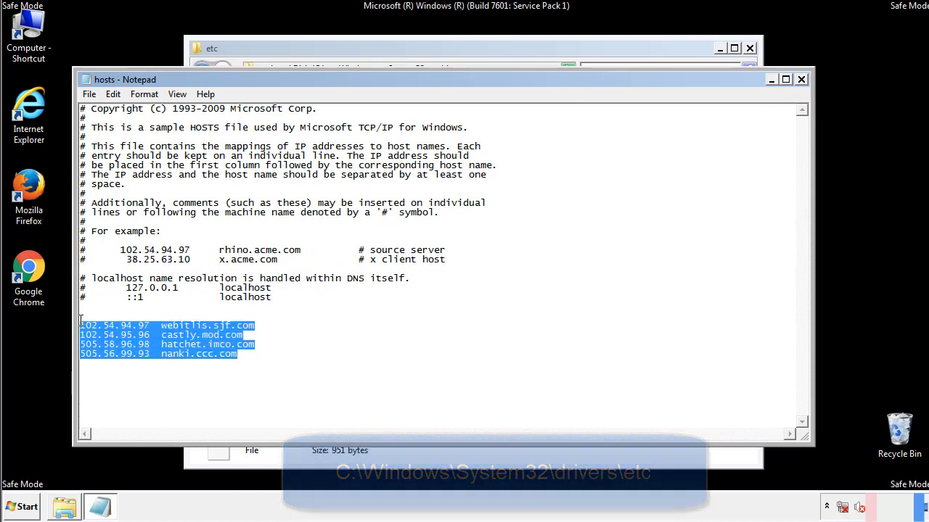
key(Delete)
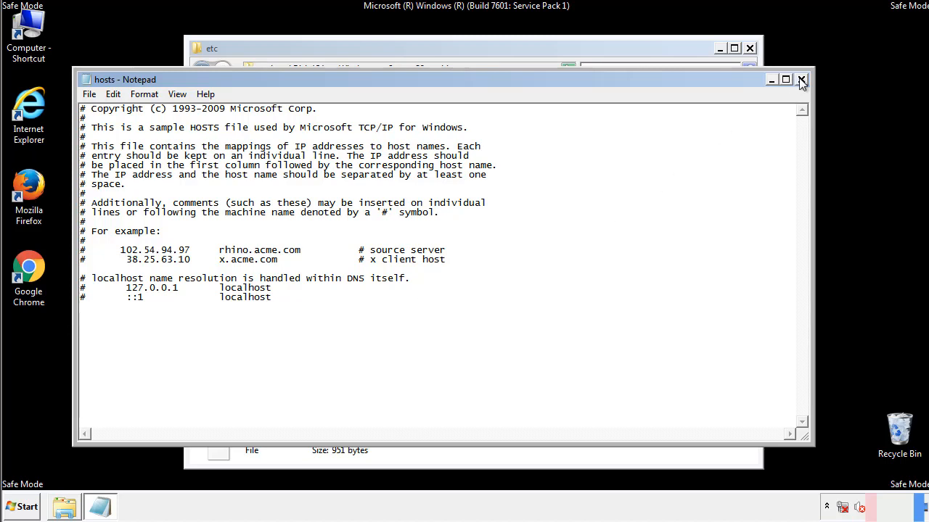
click(801, 79)
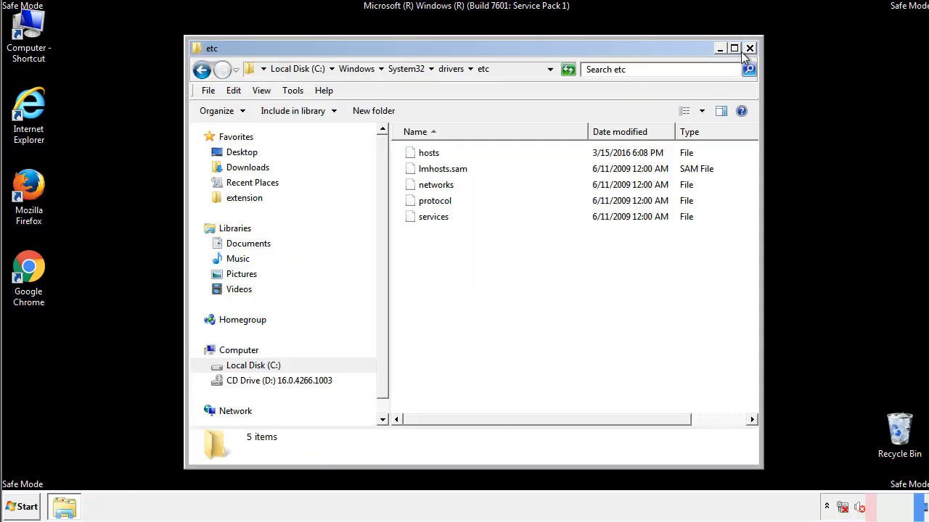
Go to the Start menu's Startup folder and select the suspicious startup items.
click(749, 48)
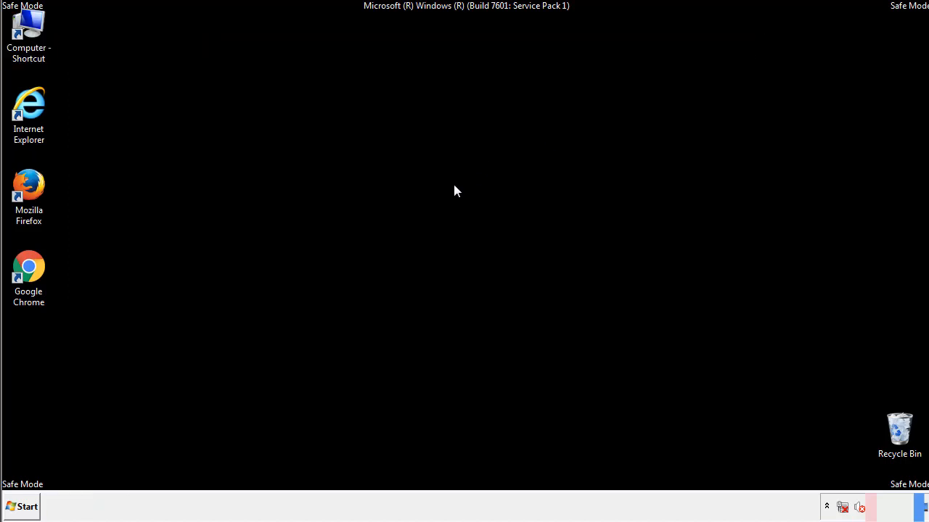
click(20, 507)
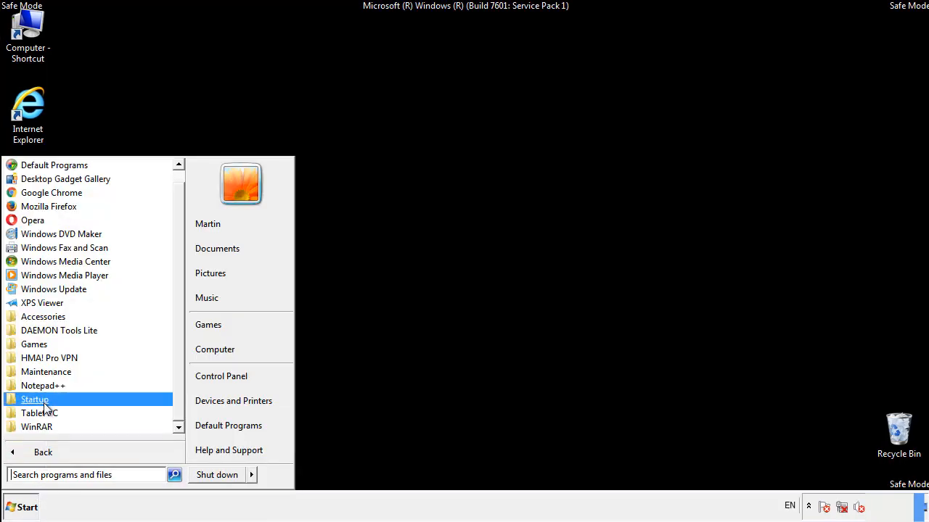
right_click(35, 399)
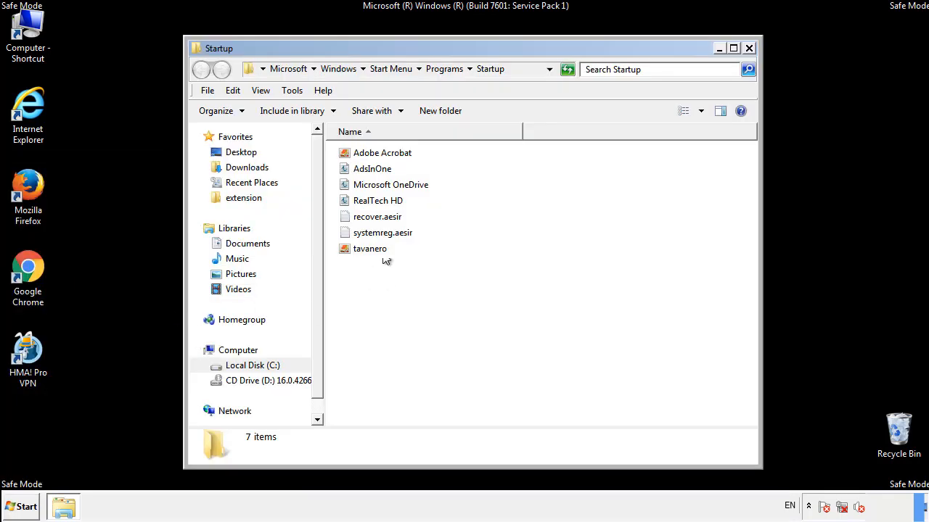
click(371, 168)
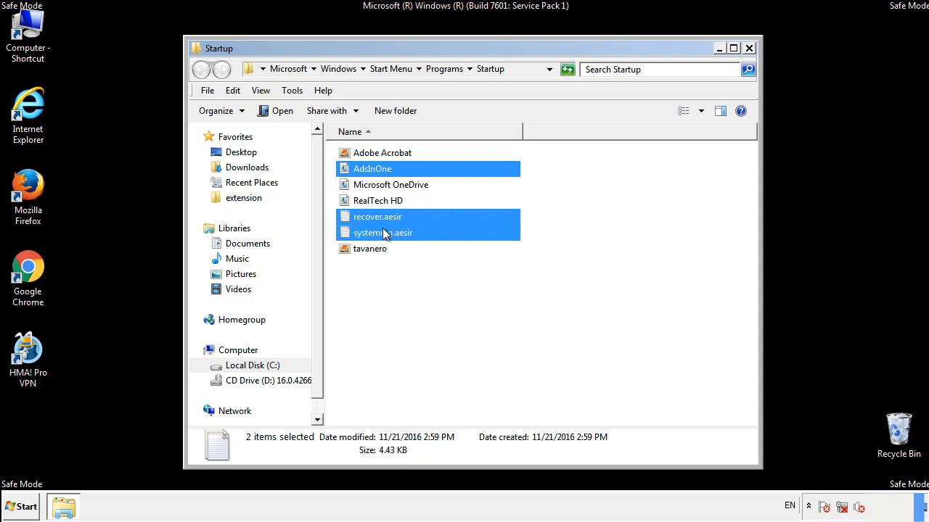
Delete AdsInOne, recover.aesir, systemreg.aesir and tavanero to the Recycle Bin and close the folder.
right_click(370, 250)
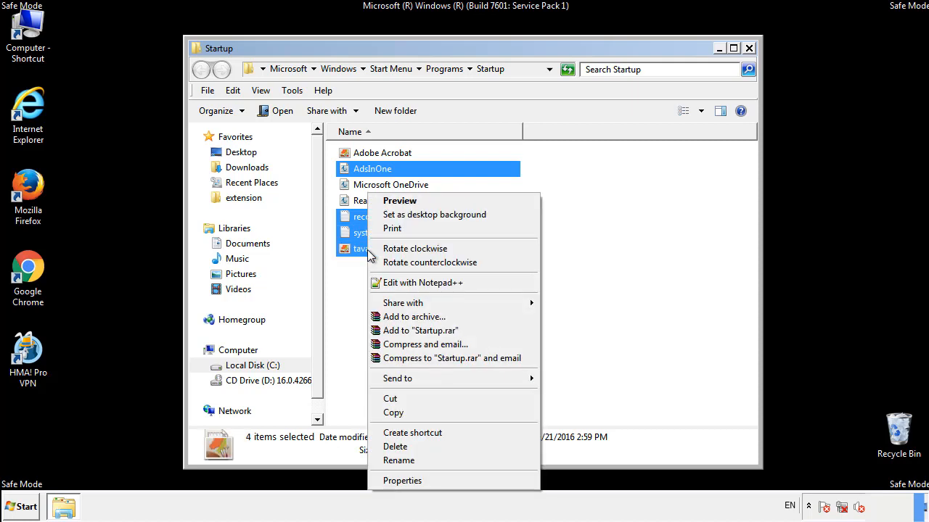
click(394, 447)
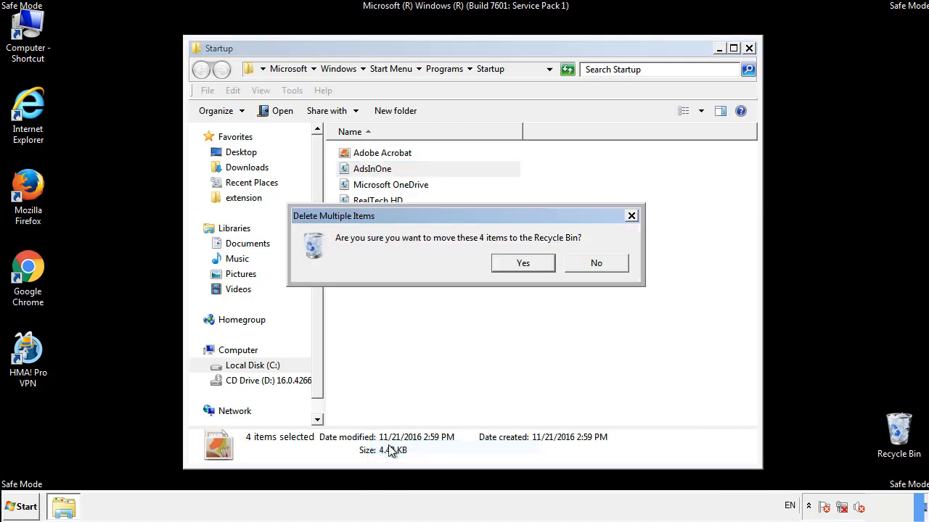
click(522, 262)
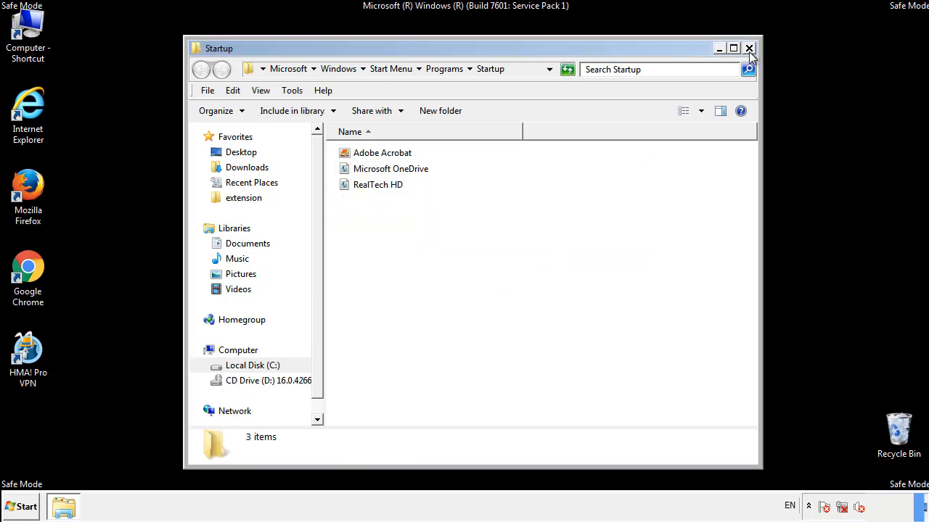
click(749, 48)
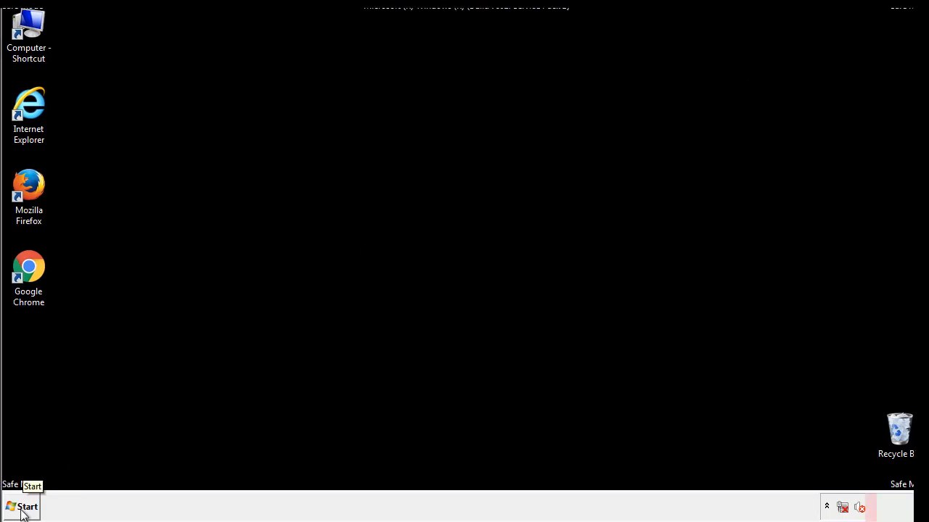
Launch regedit and expand HKEY_LOCAL_MACHINE and its SOFTWARE key.
click(22, 506)
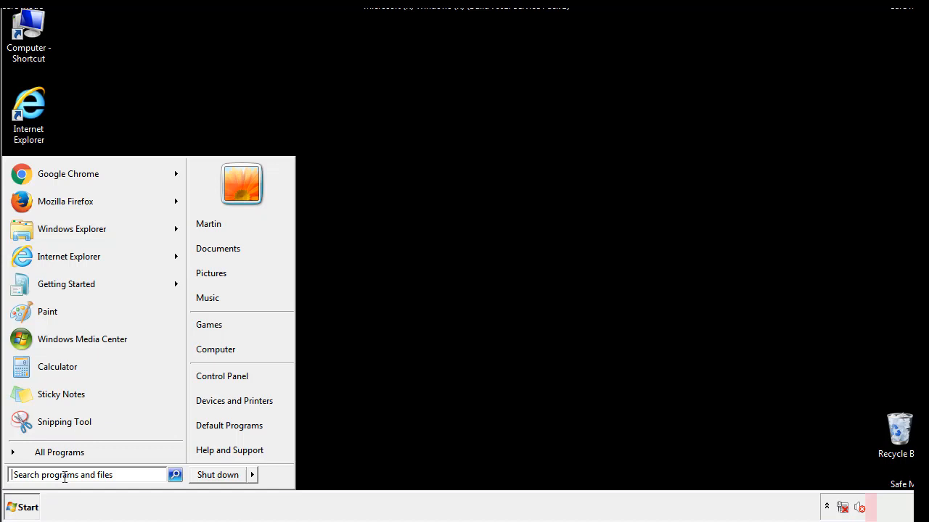
text(reged)
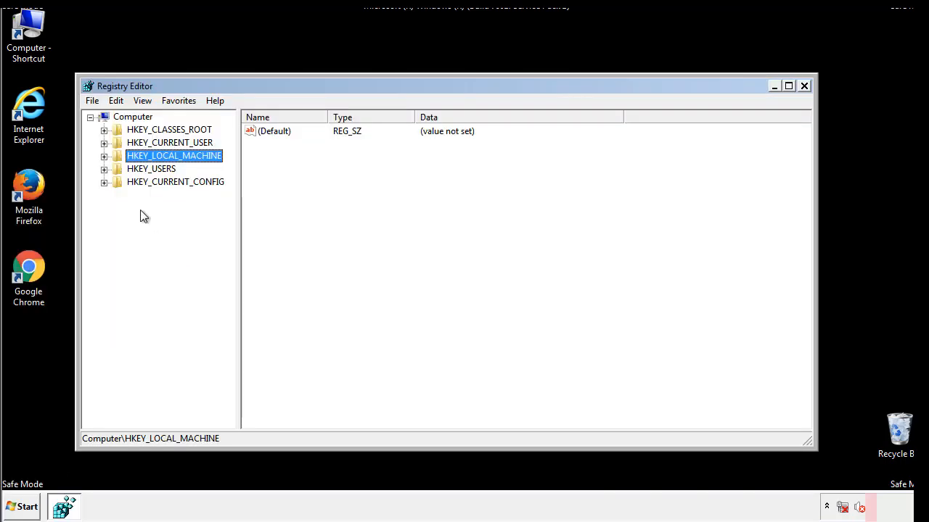
click(104, 155)
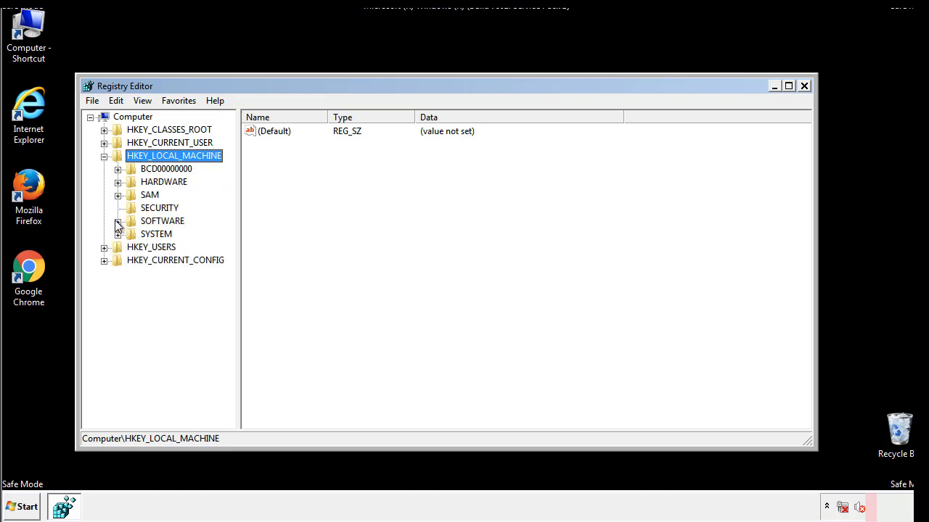
click(119, 221)
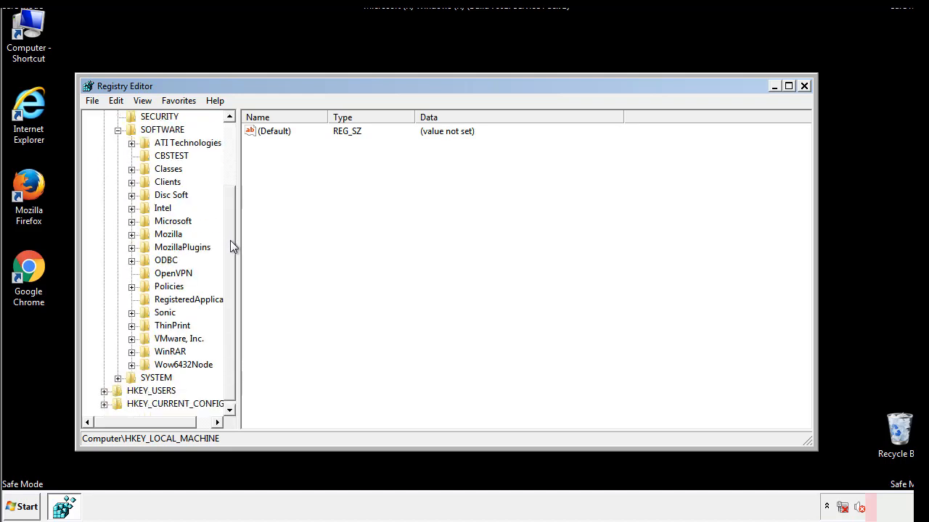
mouse_move(134, 225)
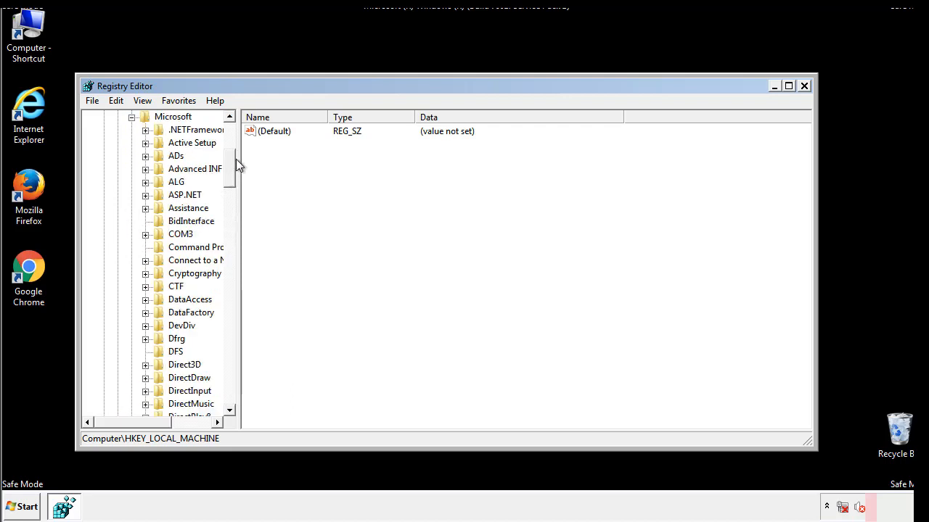
Expand Microsoft\Windows\CurrentVersion so the Run and RunOnce keys are visible.
scroll(down, 3)
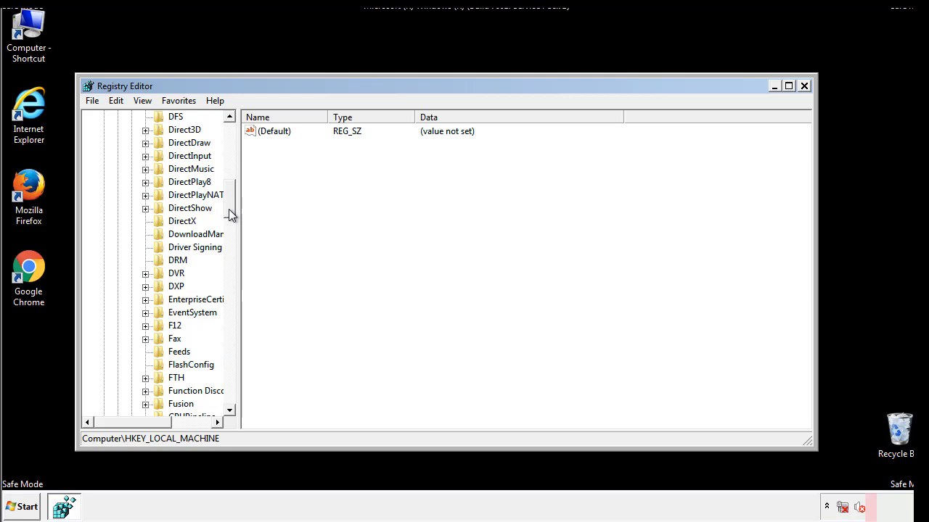
scroll(down, 3)
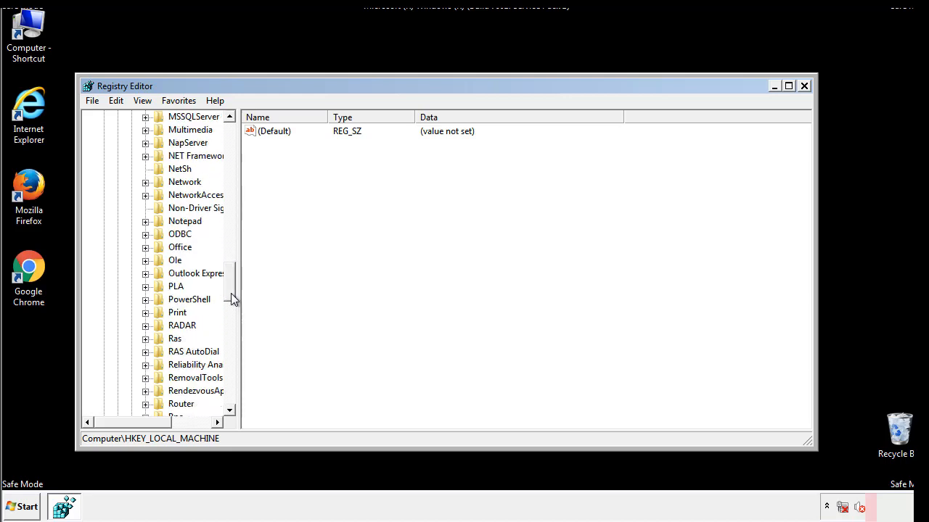
scroll(down, 3)
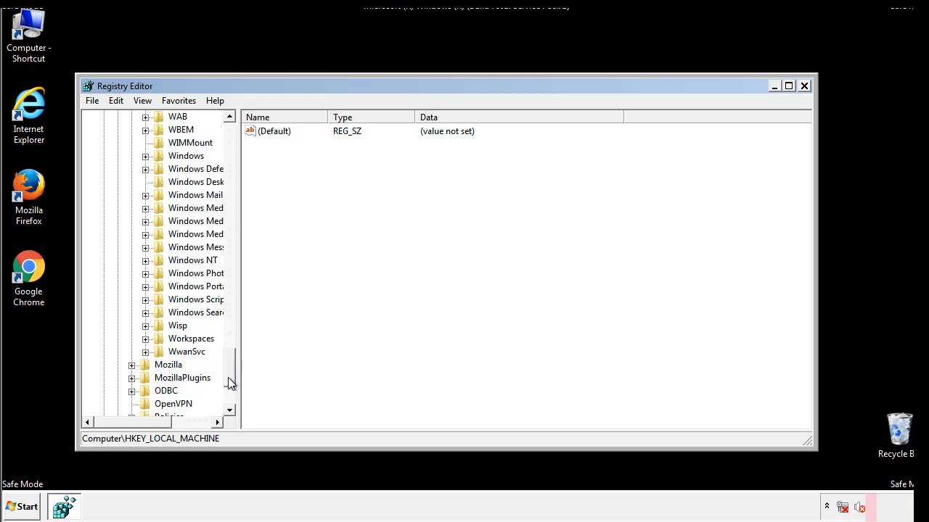
click(145, 220)
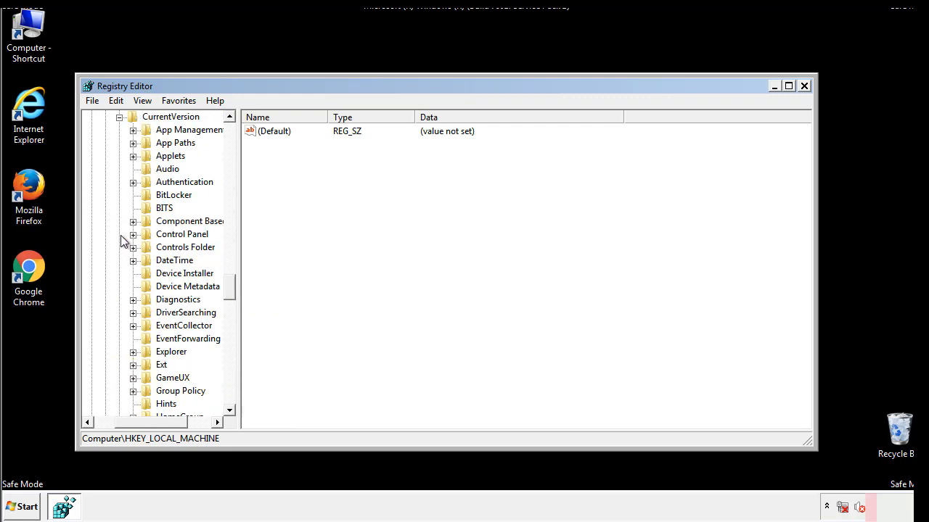
scroll(down, 3)
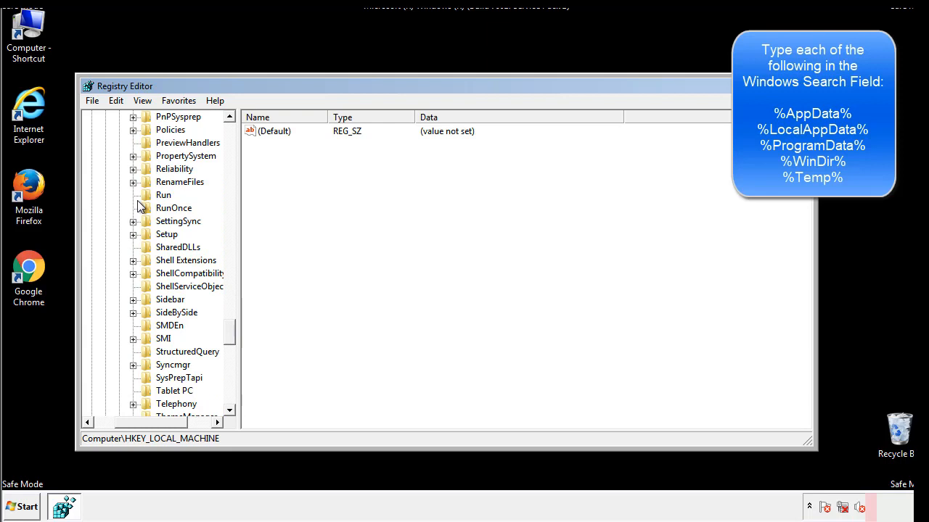
In HKLM's CurrentVersion\Run key, permanently delete the tappi.loc value, keeping VMware User Process.
click(162, 195)
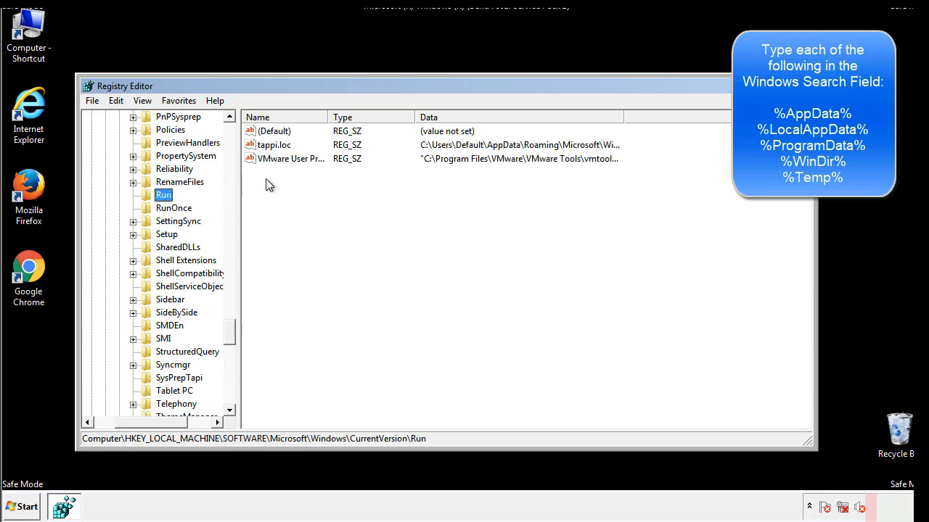
mouse_move(598, 160)
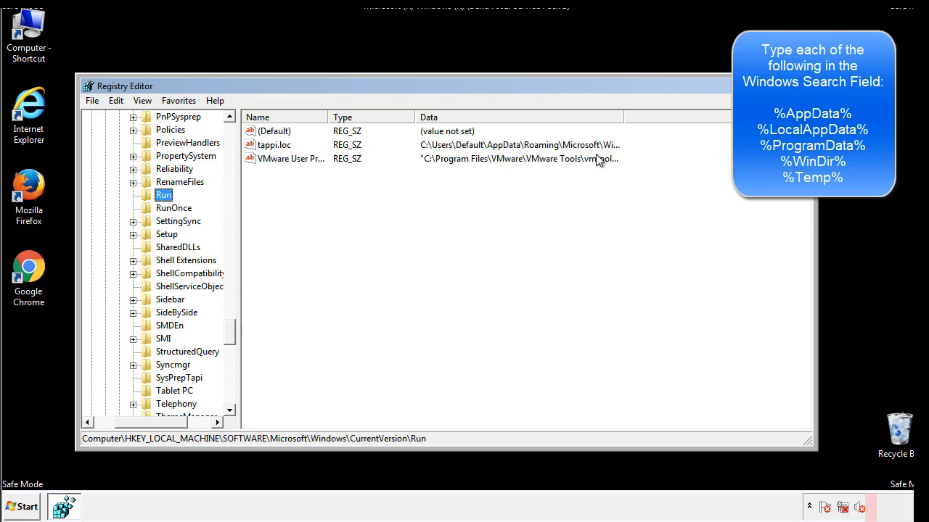
click(274, 145)
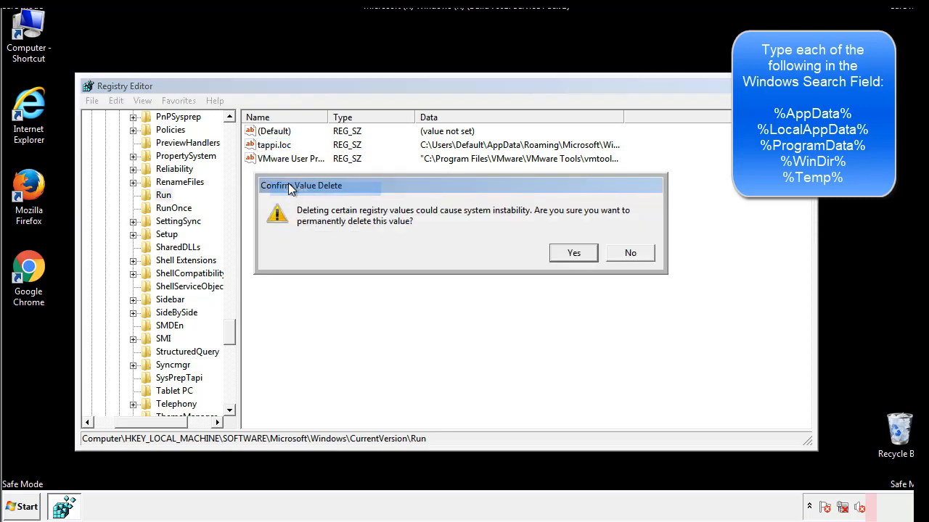
click(573, 253)
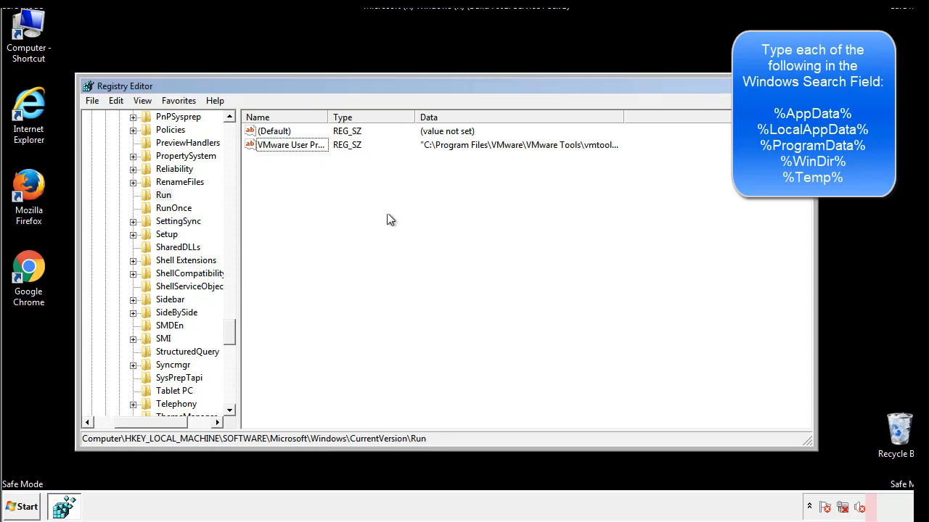
scroll(down, 3)
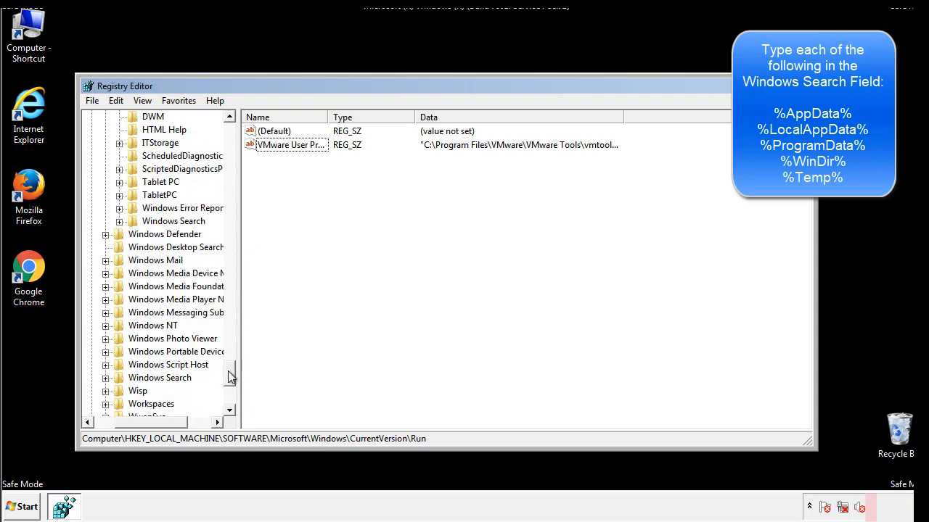
scroll(down, 3)
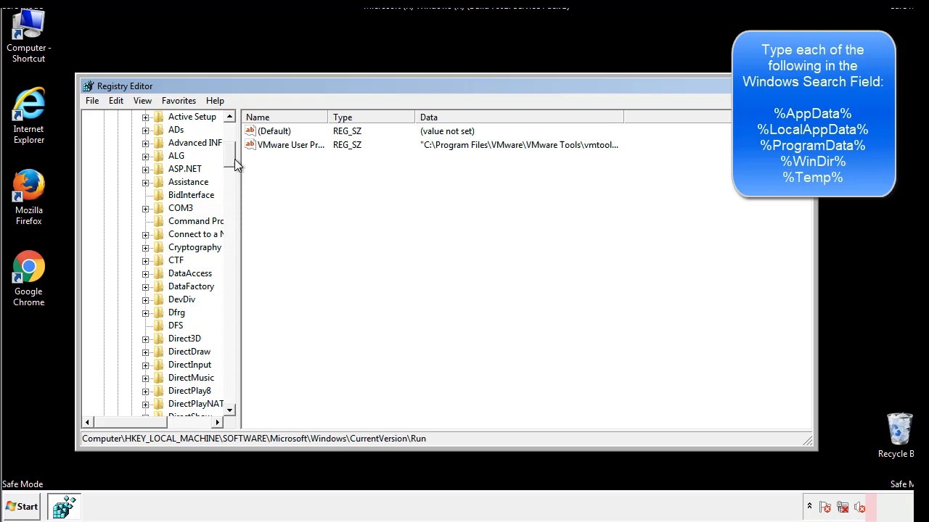
Collapse HKEY_LOCAL_MACHINE and expand HKEY_CURRENT_USER\Software\Microsoft down toward CurrentVersion.
click(104, 155)
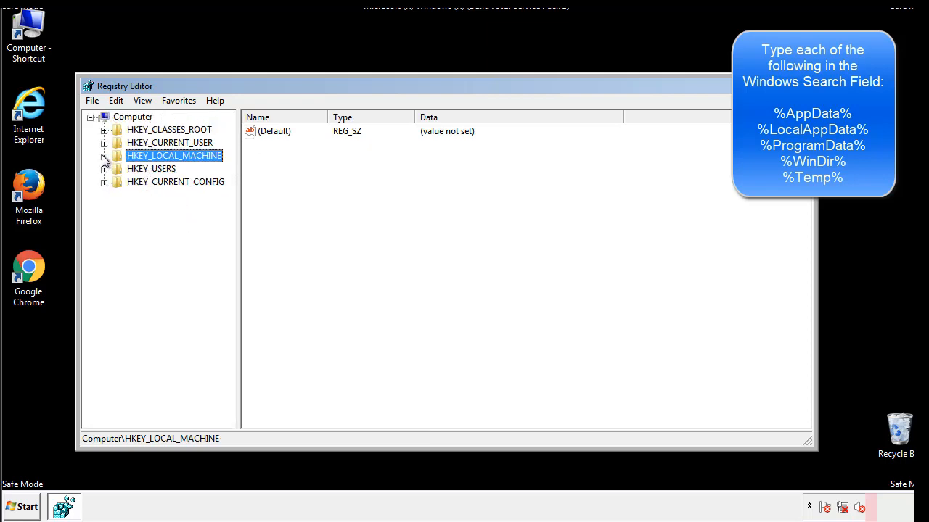
click(105, 142)
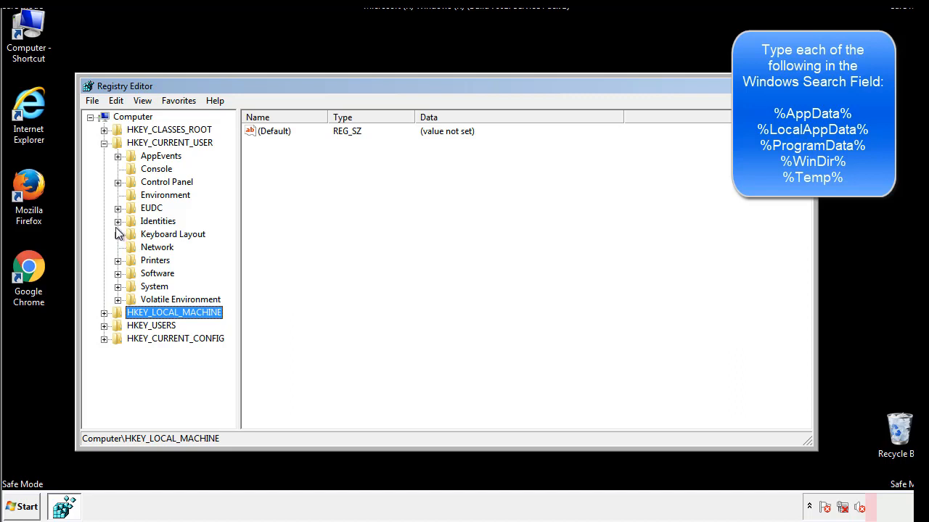
mouse_move(119, 241)
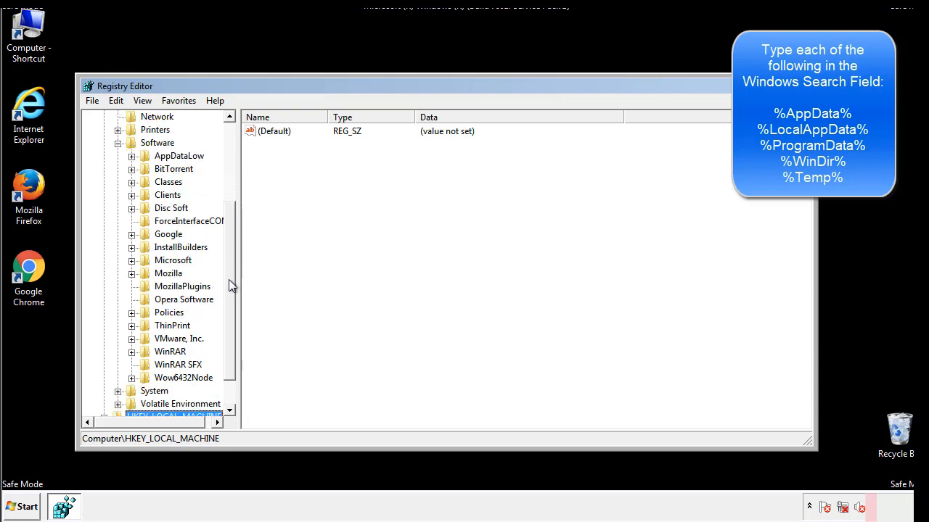
mouse_move(148, 291)
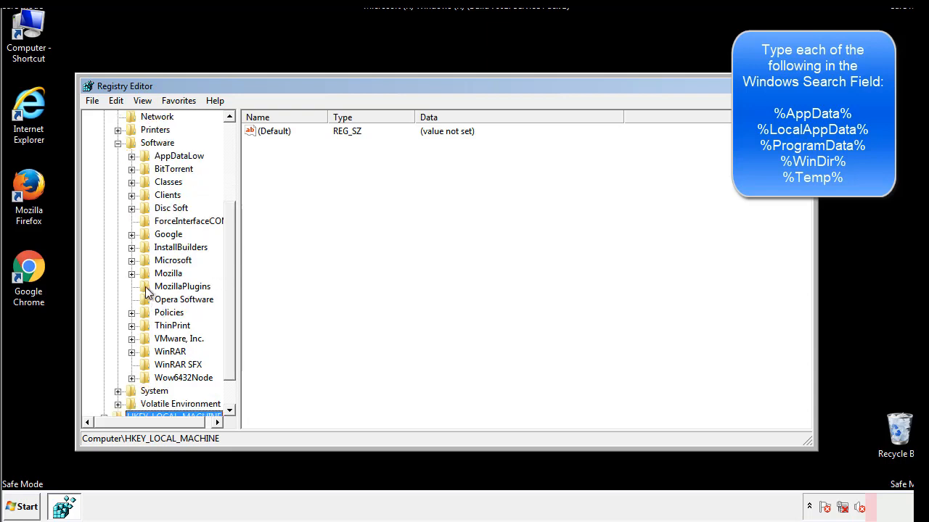
mouse_move(142, 196)
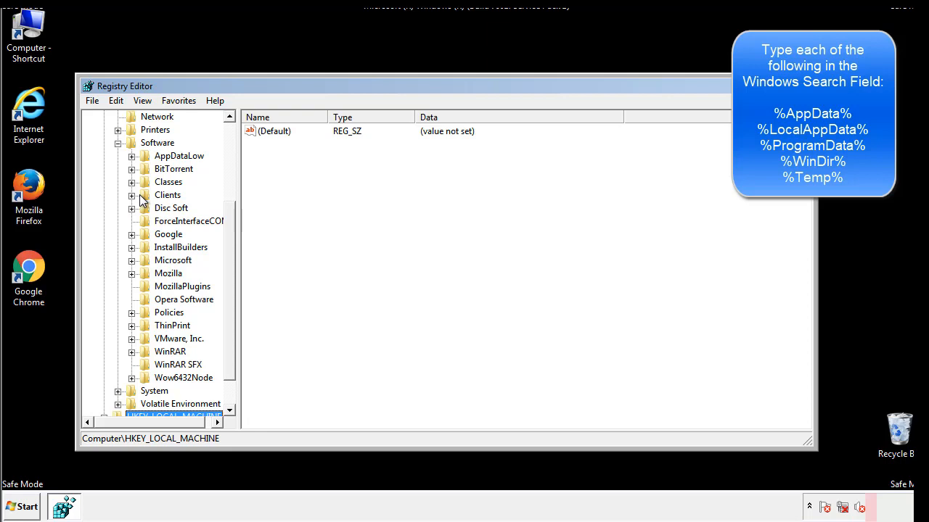
click(130, 260)
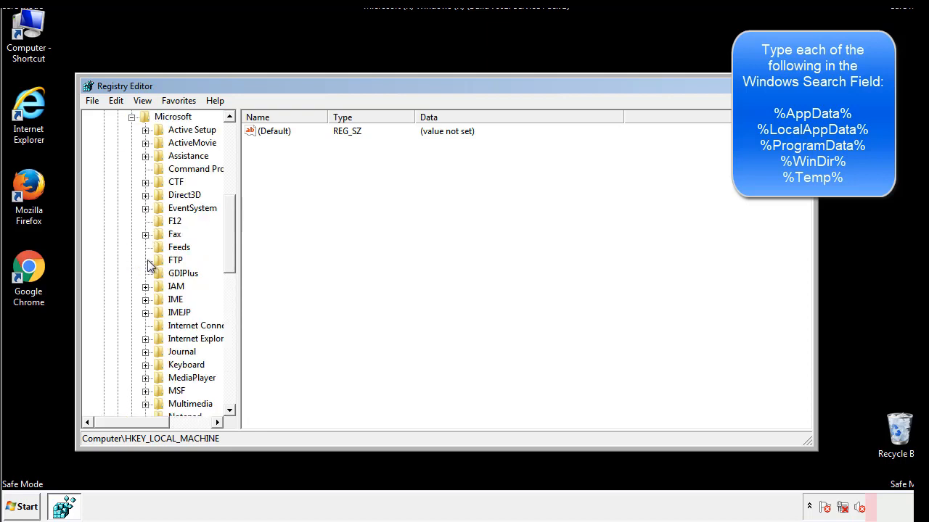
scroll(down, 3)
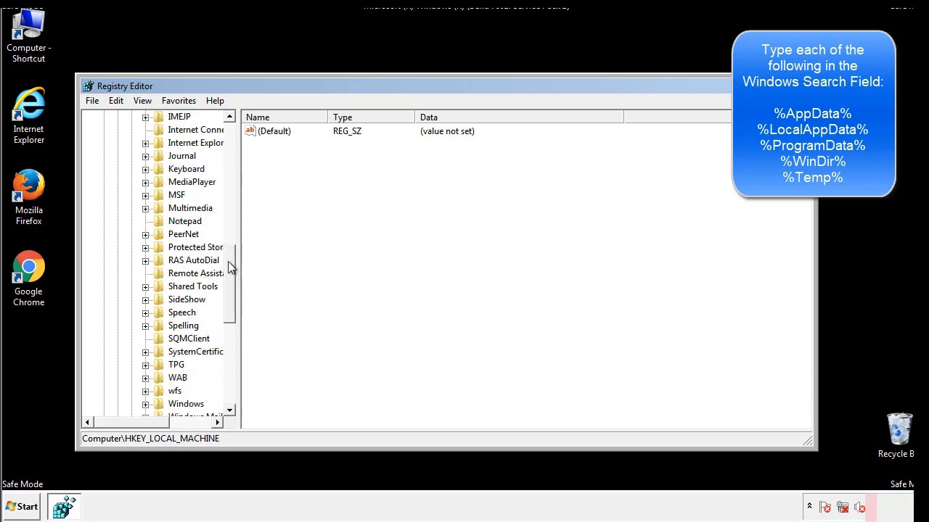
scroll(down, 3)
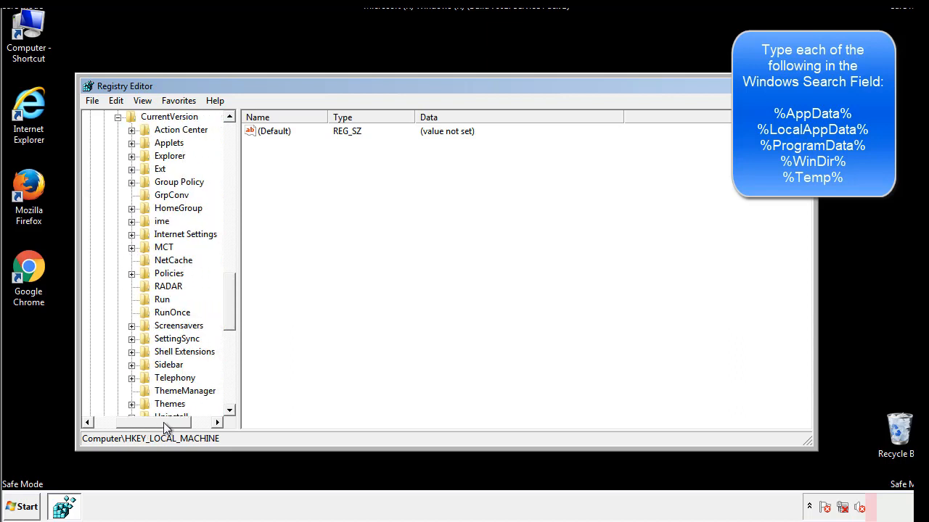
View the user Run key's DAEMON Tools Lite value, then move back up to the Windows key.
click(163, 299)
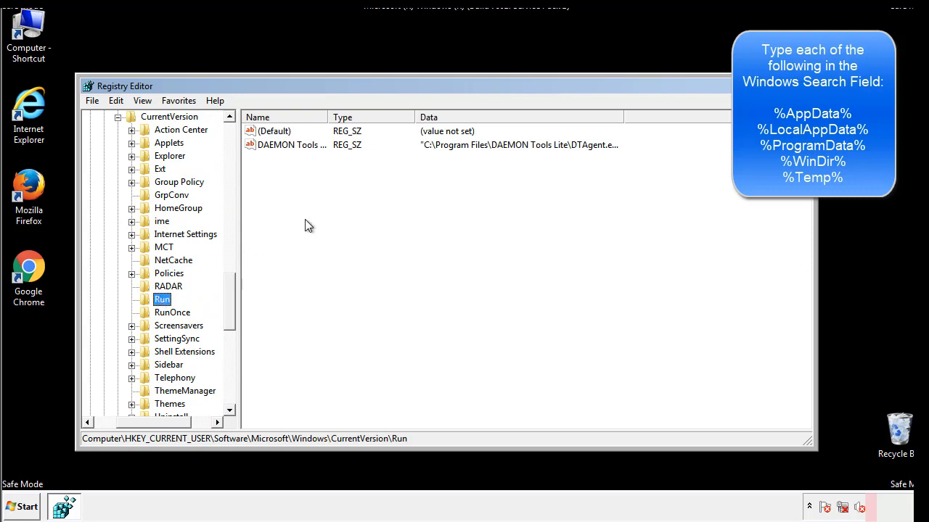
mouse_move(301, 160)
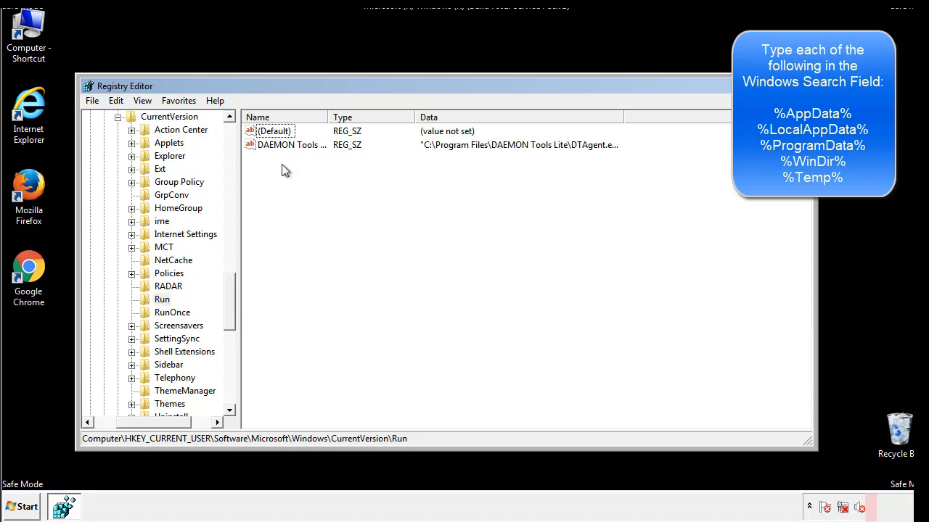
mouse_move(337, 171)
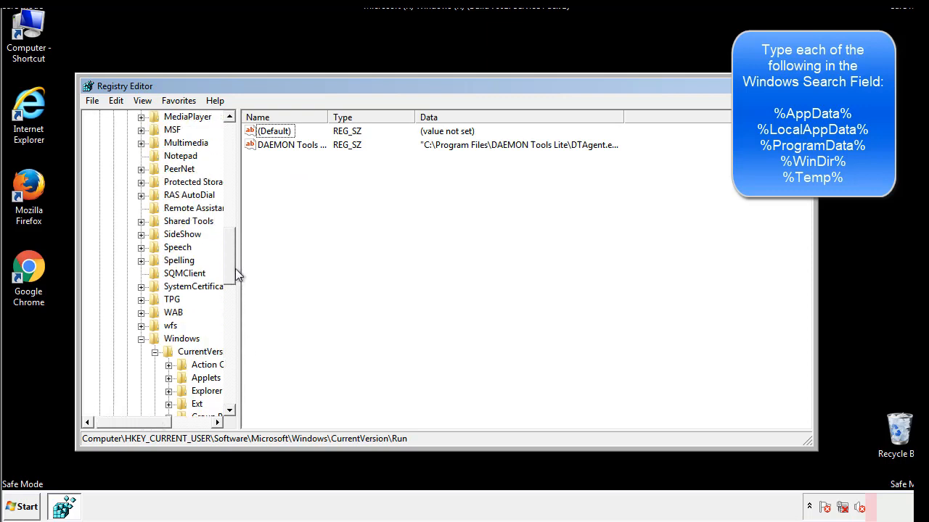
click(182, 339)
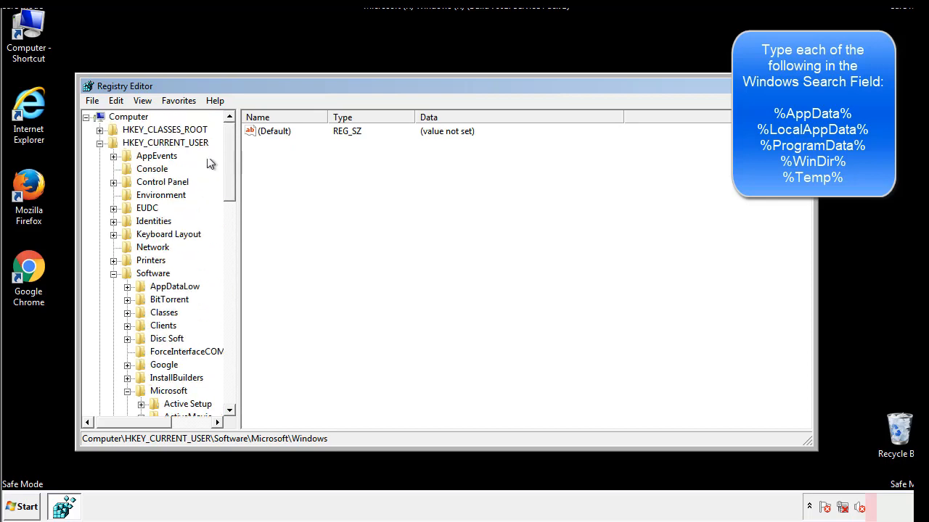
Use Edit > Find for %temp% and land on the VolumeCaches\Temporary Files key.
click(116, 100)
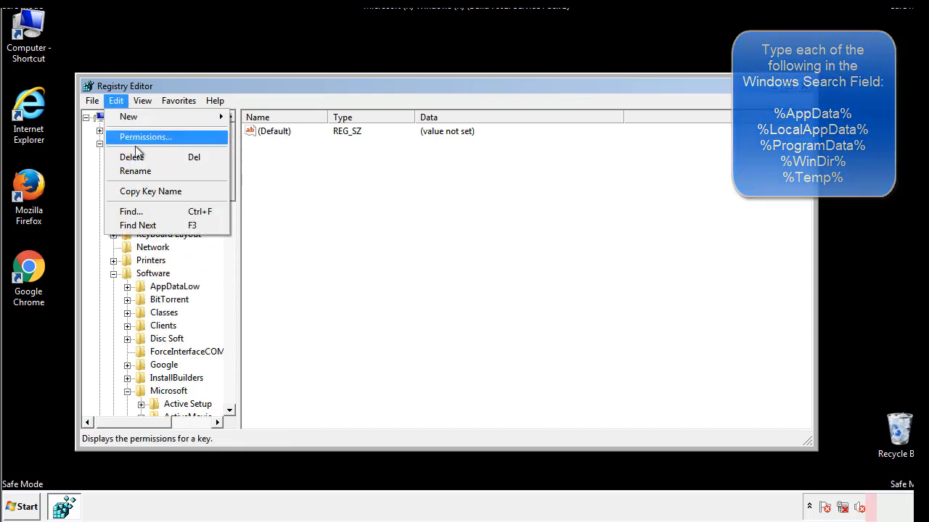
click(131, 212)
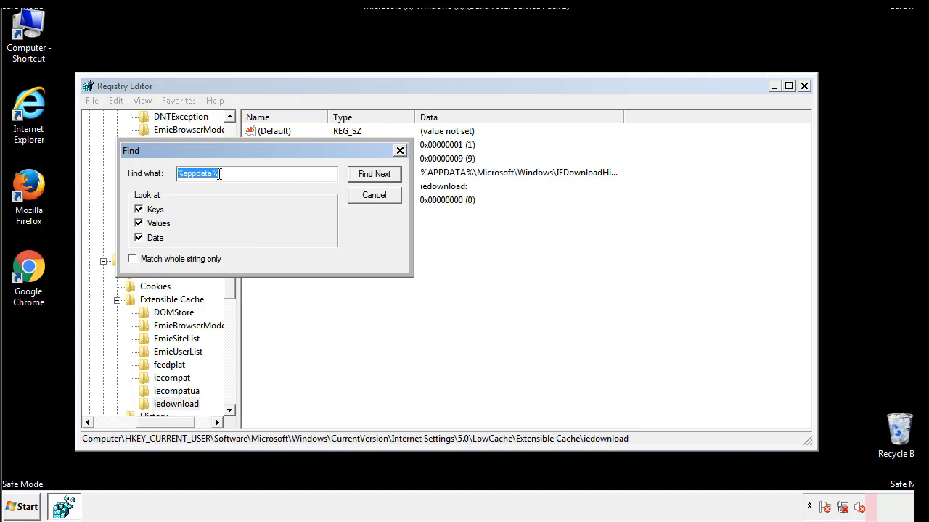
text(%temp%)
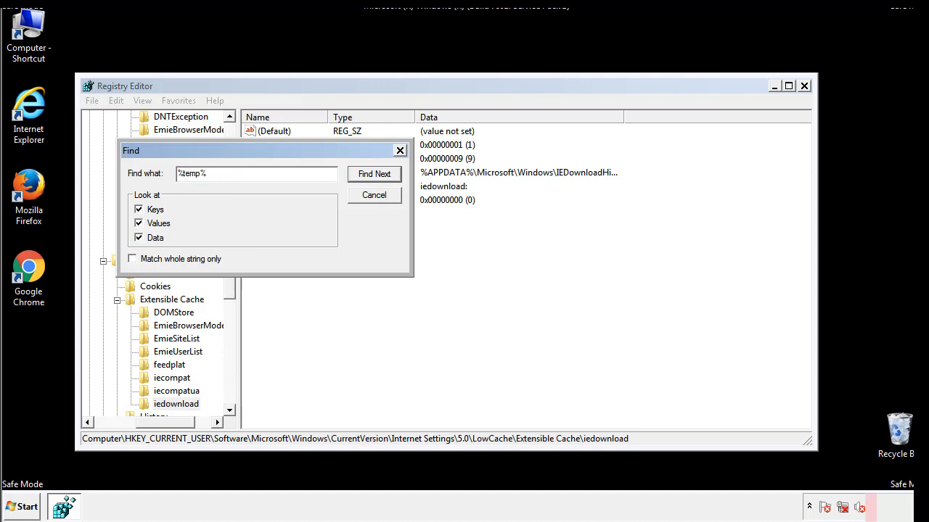
click(374, 175)
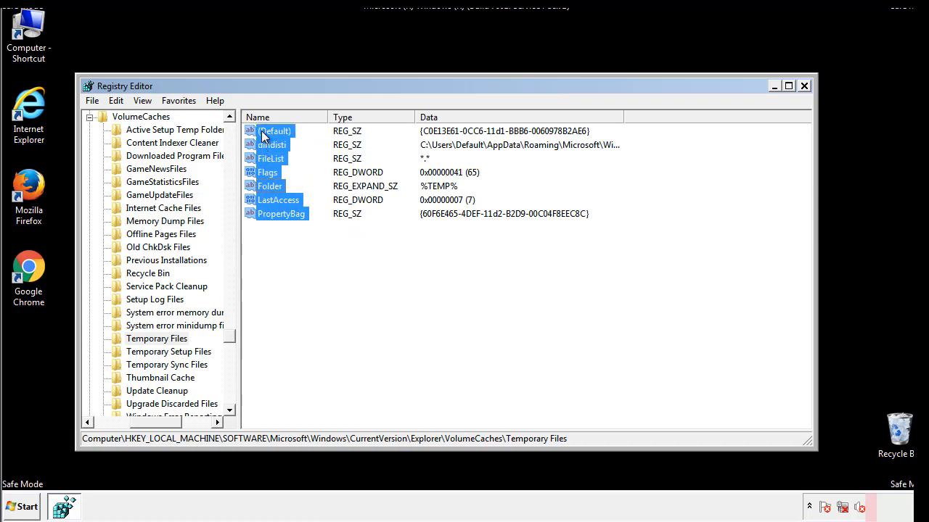
Delete all selected Temporary Files values, confirming so only (Default) remains.
right_click(274, 131)
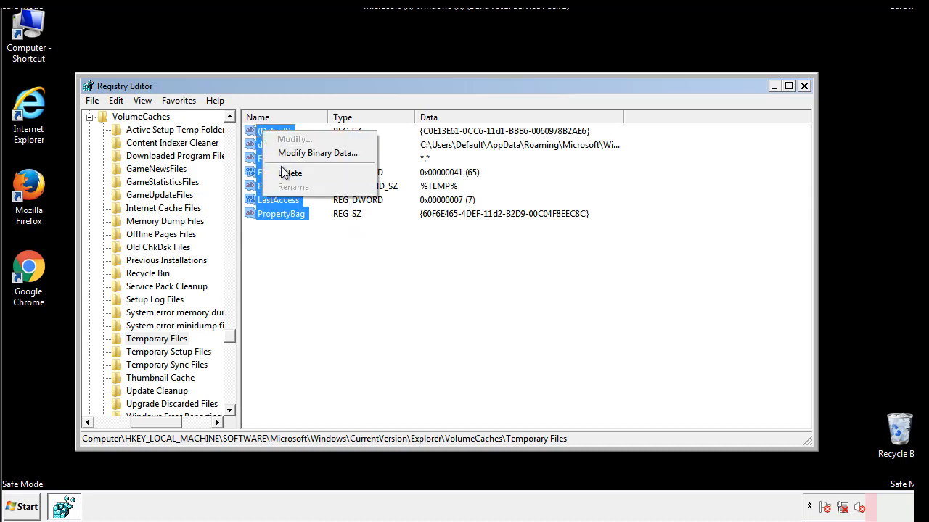
click(290, 173)
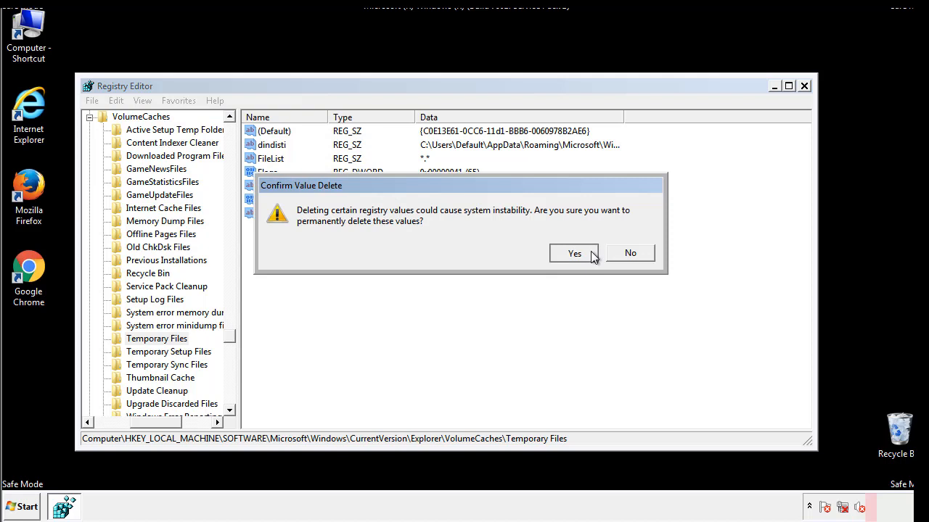
click(575, 253)
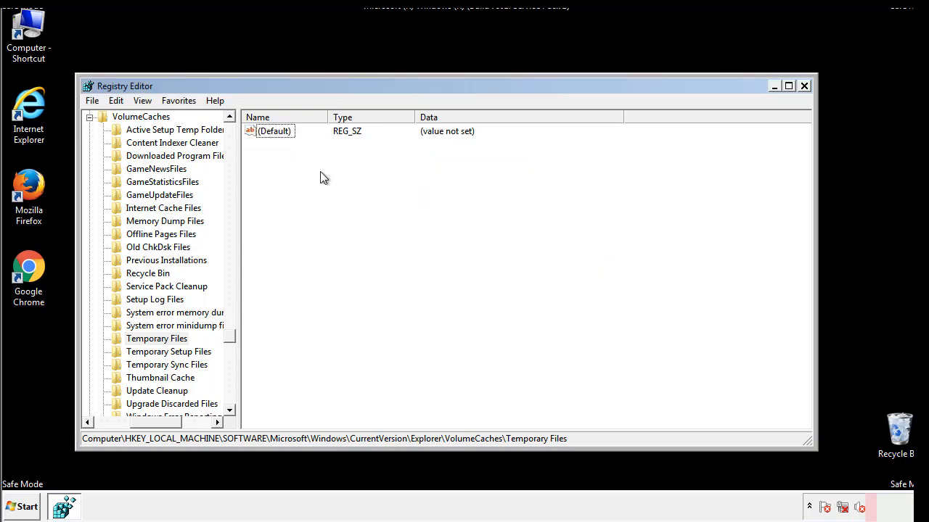
mouse_move(804, 87)
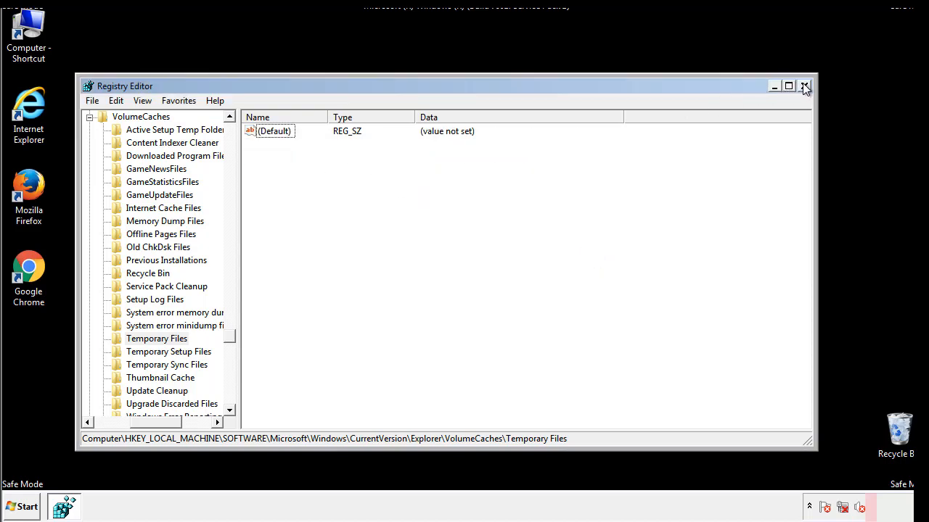
Close Registry Editor and search the Start menu for 'msconfig'.
click(804, 85)
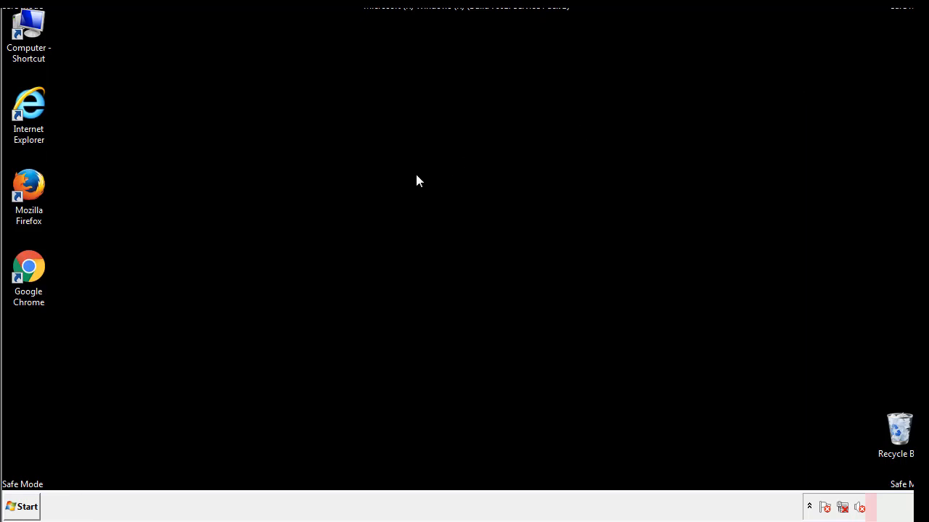
mouse_move(38, 363)
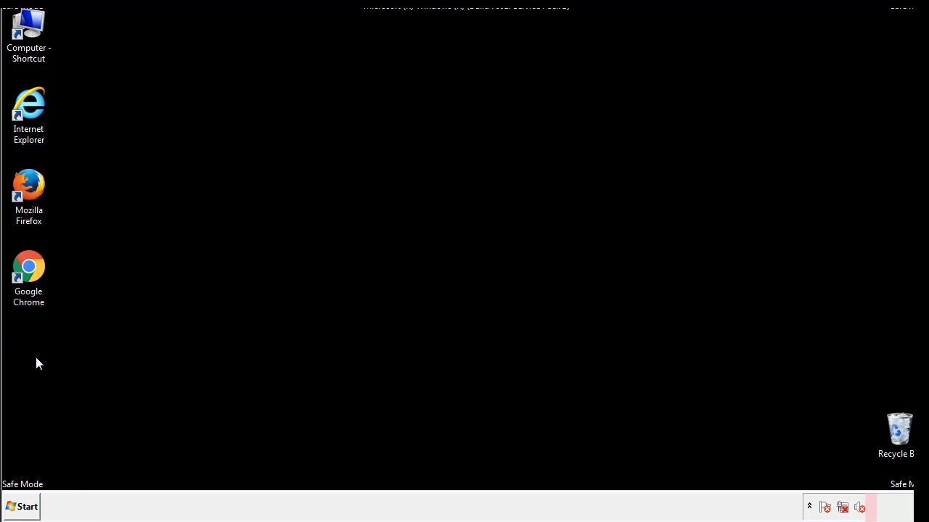
click(21, 506)
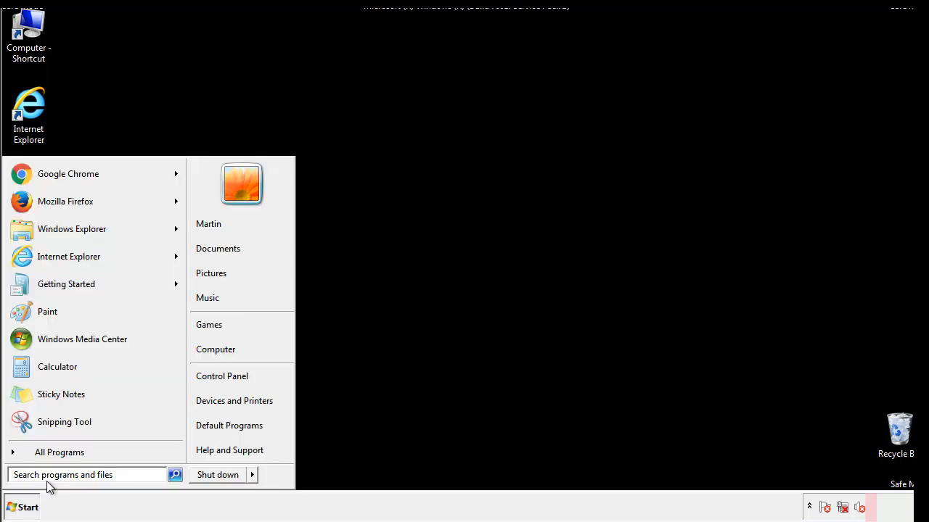
text(msconfig)
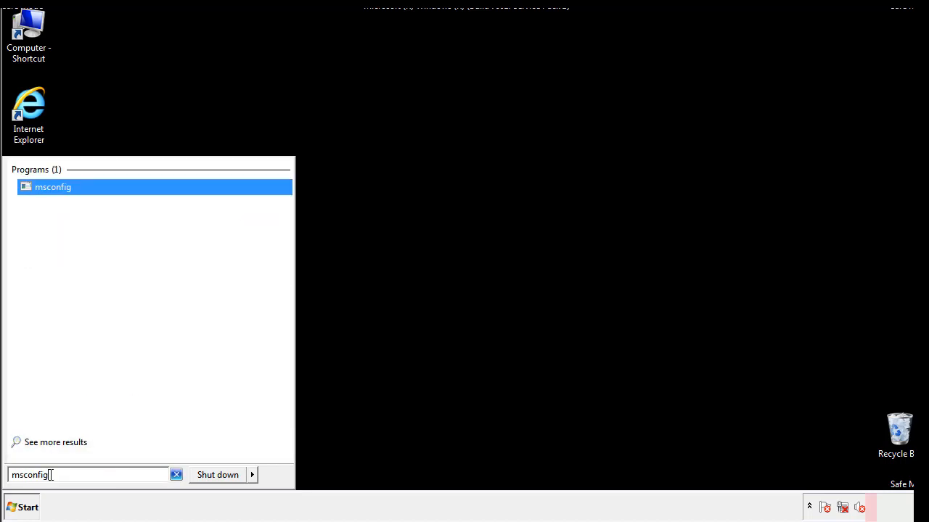
Launch System Configuration, clear Safe boot on the Boot settings, and confirm with OK.
click(52, 185)
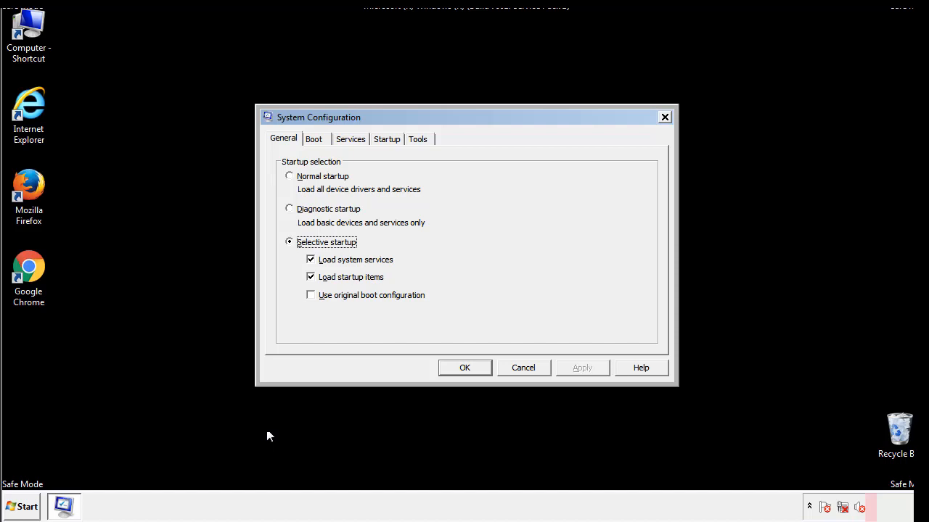
click(314, 140)
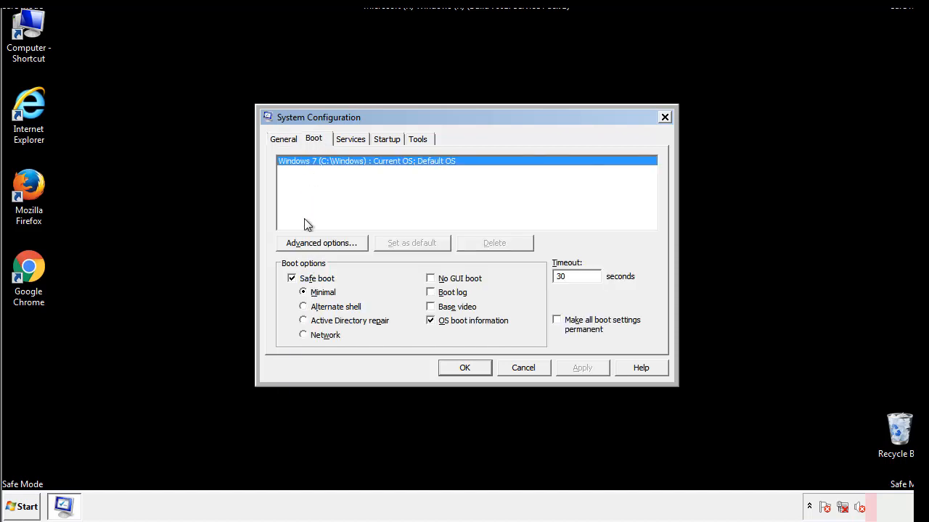
click(292, 279)
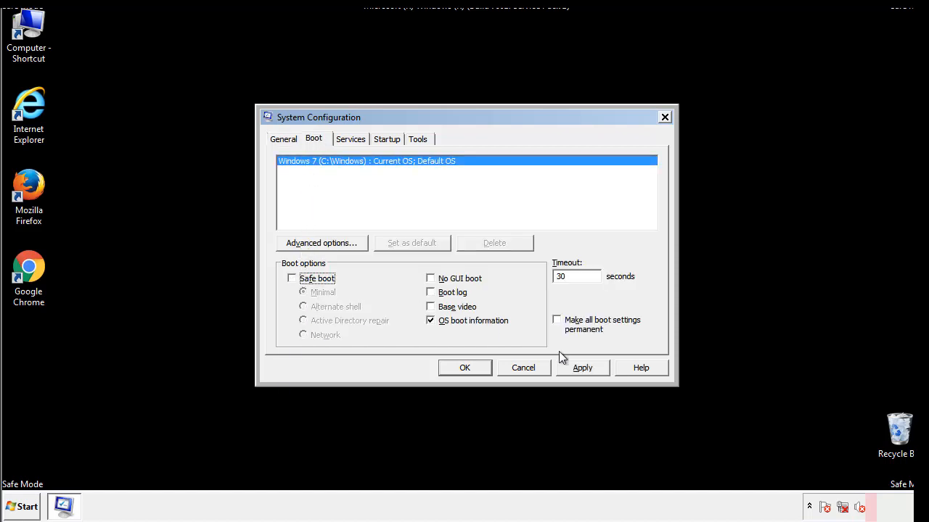
click(582, 369)
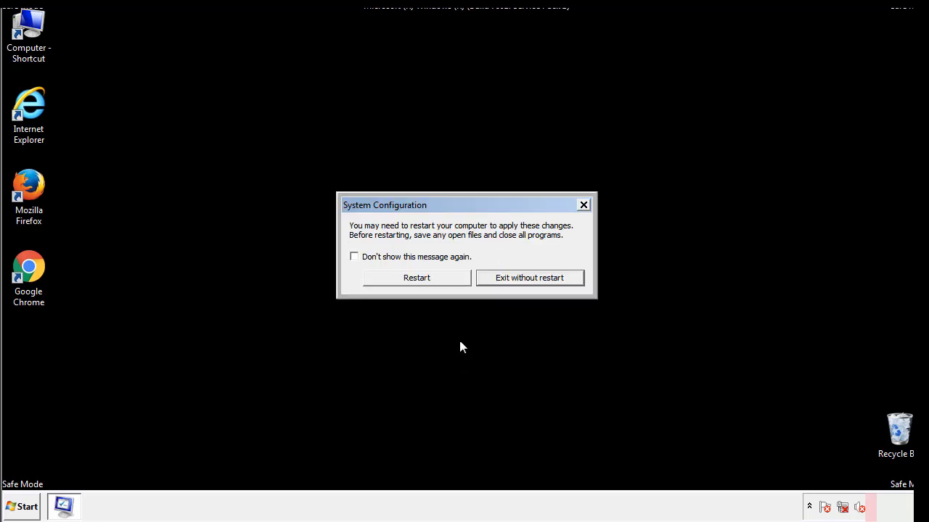